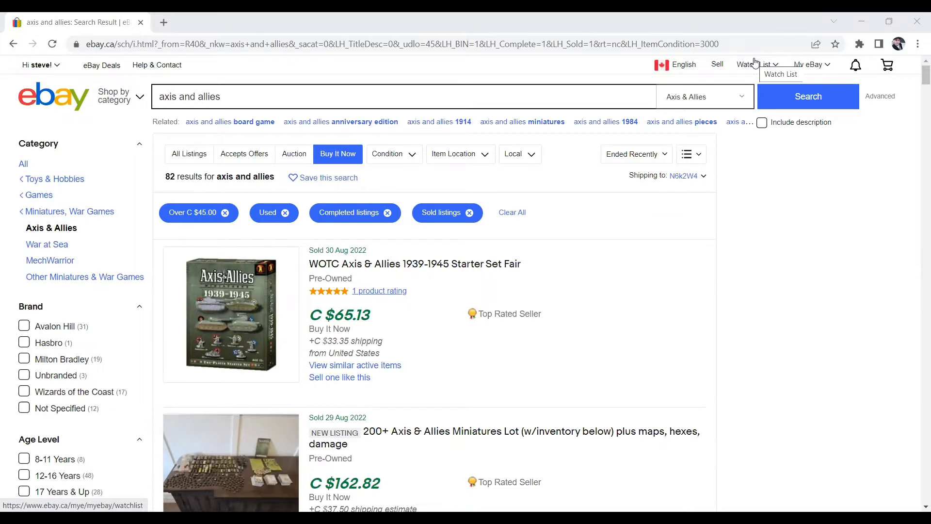
- Scroll down through the remaining sold, used Axis and Allies listings over C $45
scroll(down, 3)
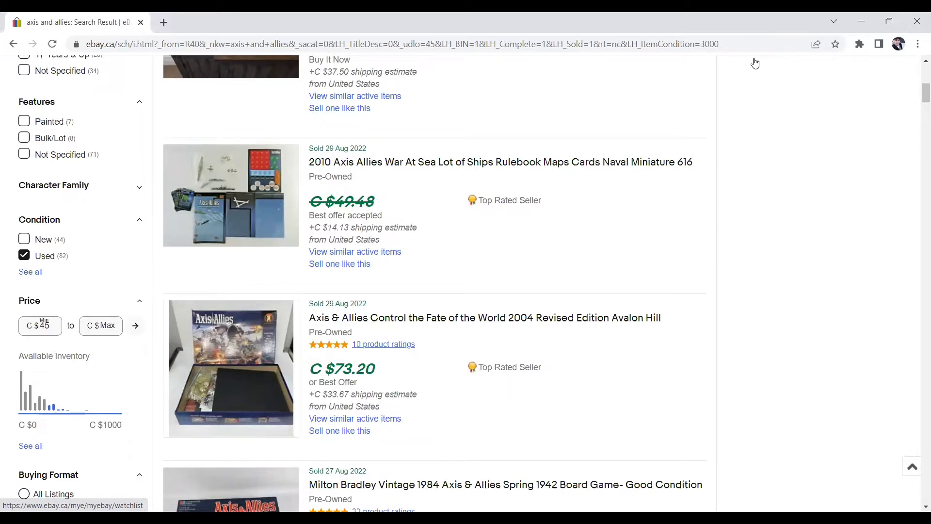
scroll(down, 3)
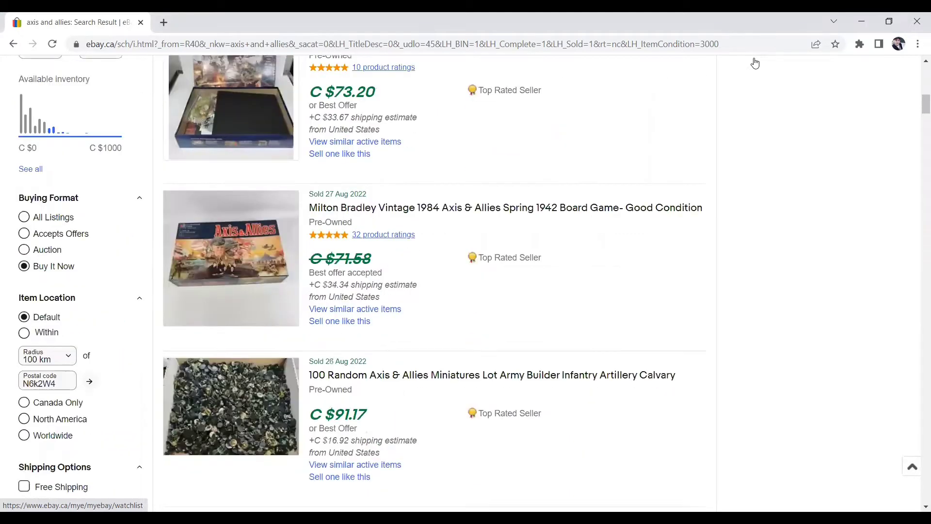
scroll(down, 3)
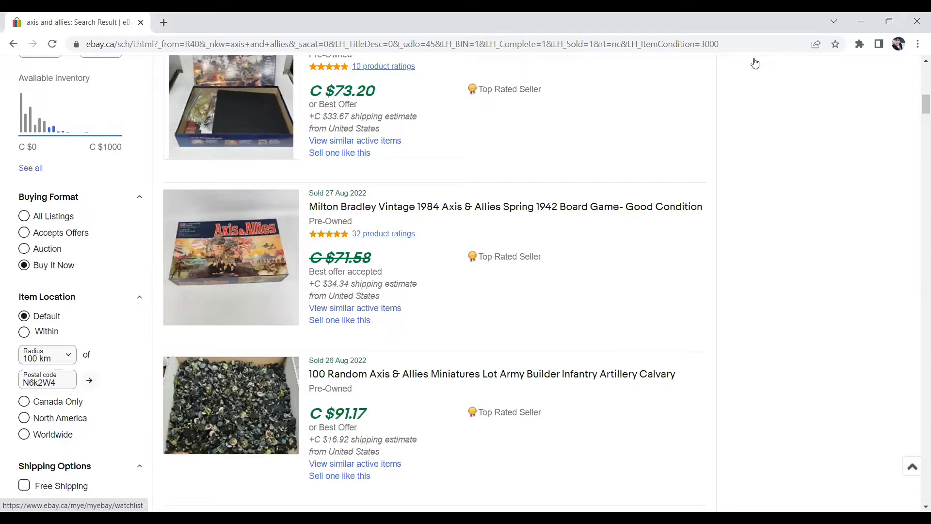
scroll(down, 3)
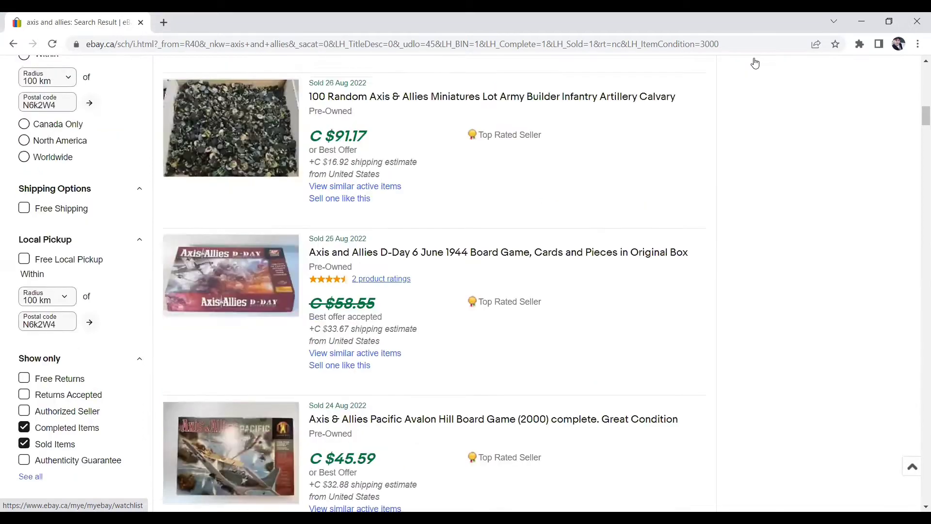
scroll(down, 3)
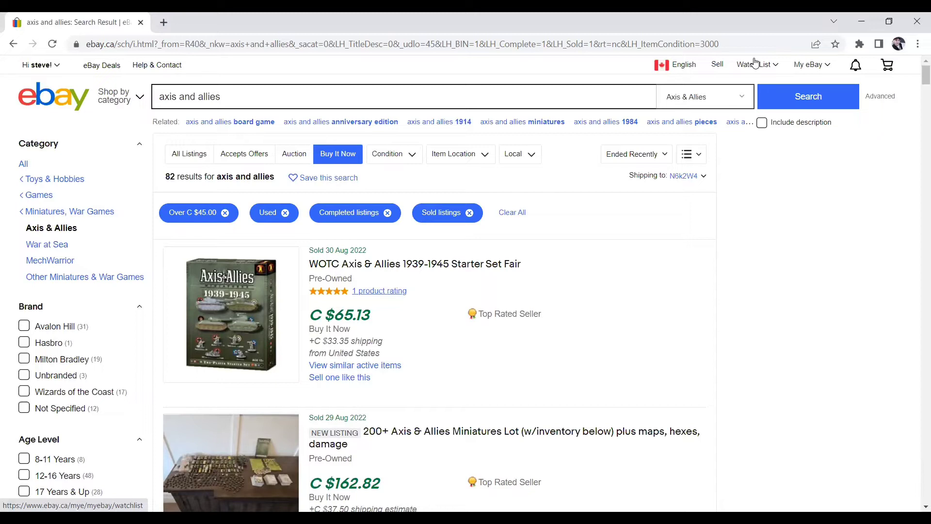
scroll(down, 3)
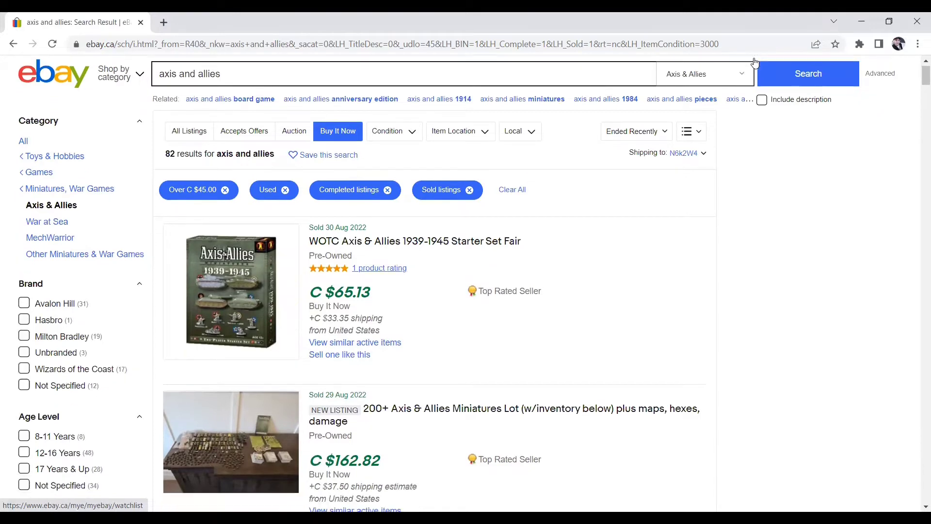
scroll(down, 3)
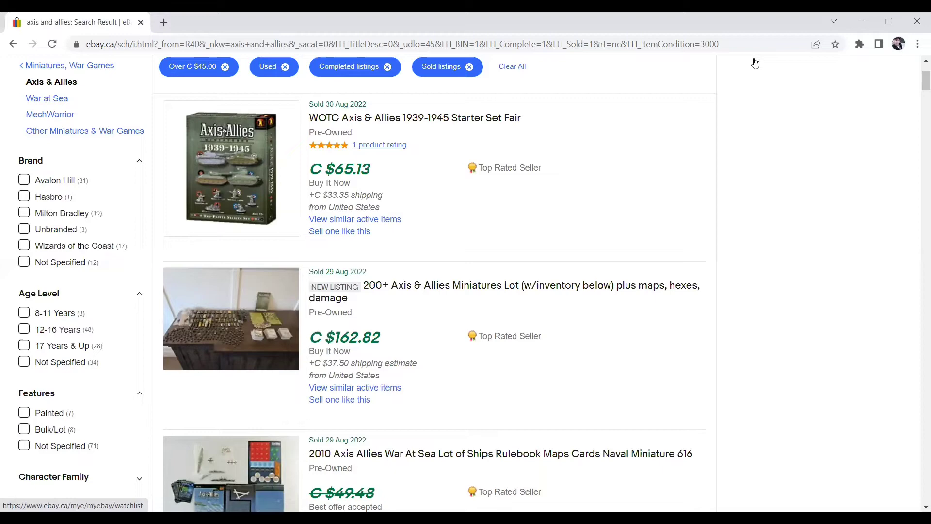
scroll(down, 3)
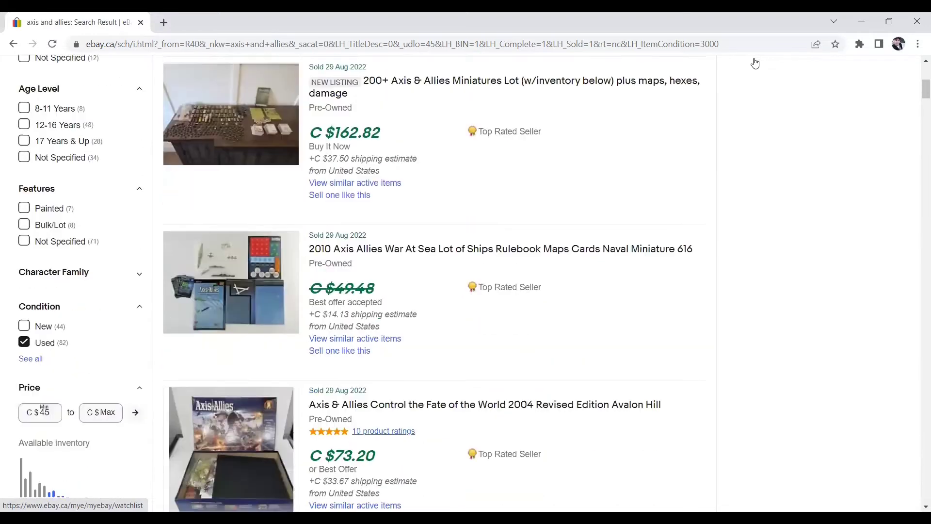
scroll(up, 3)
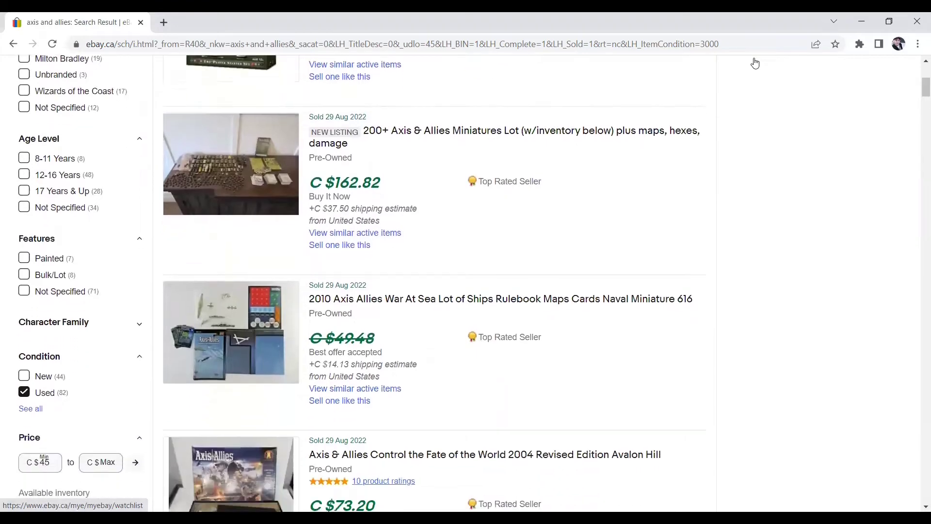
scroll(down, 3)
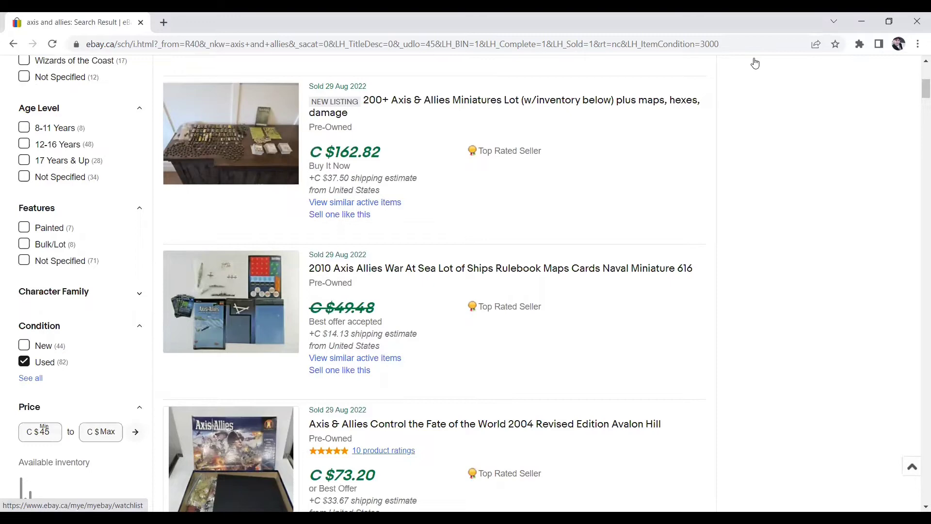
scroll(down, 3)
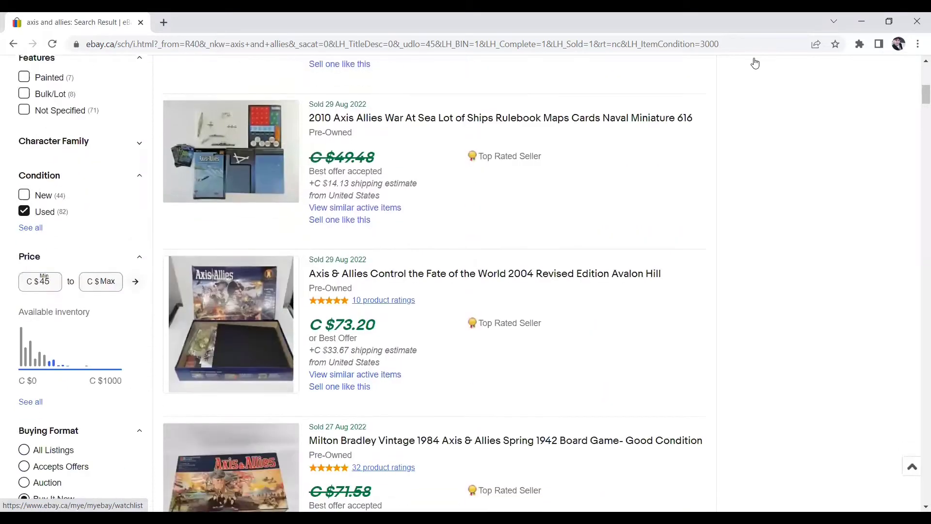
scroll(down, 3)
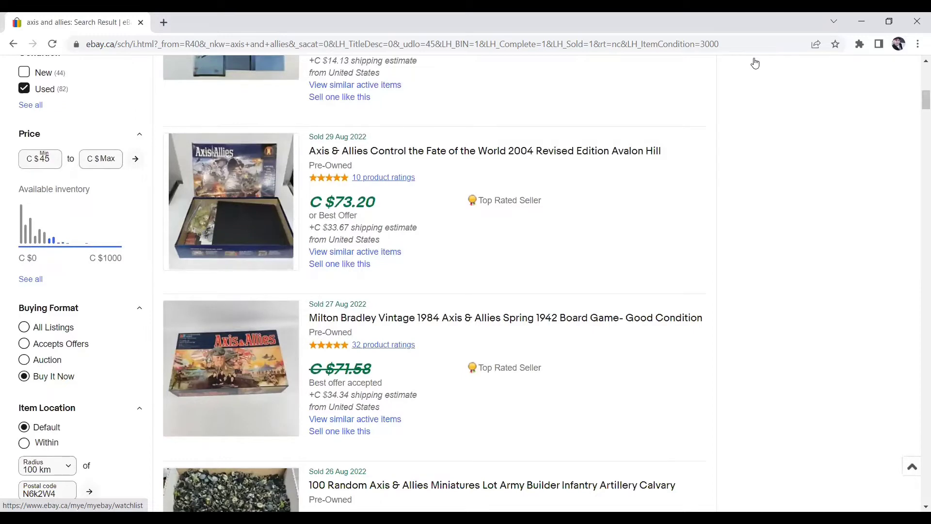
scroll(down, 3)
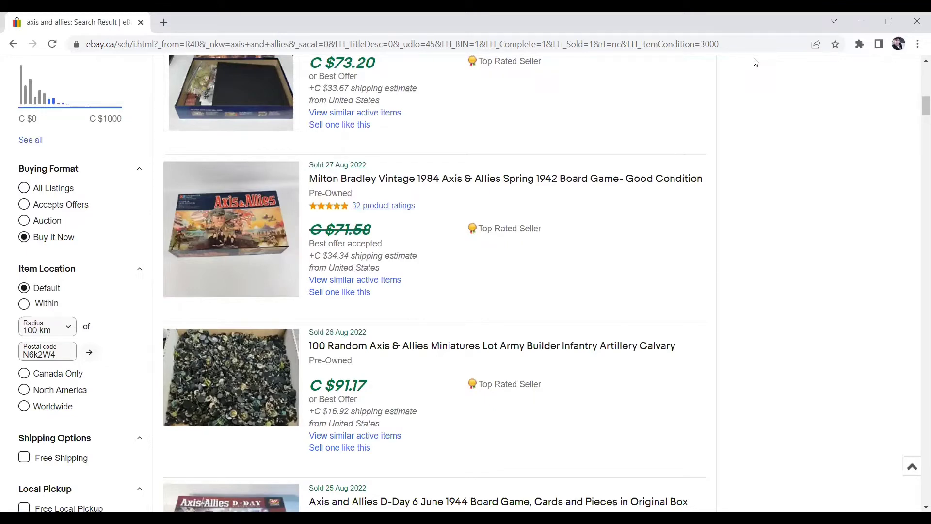
scroll(down, 3)
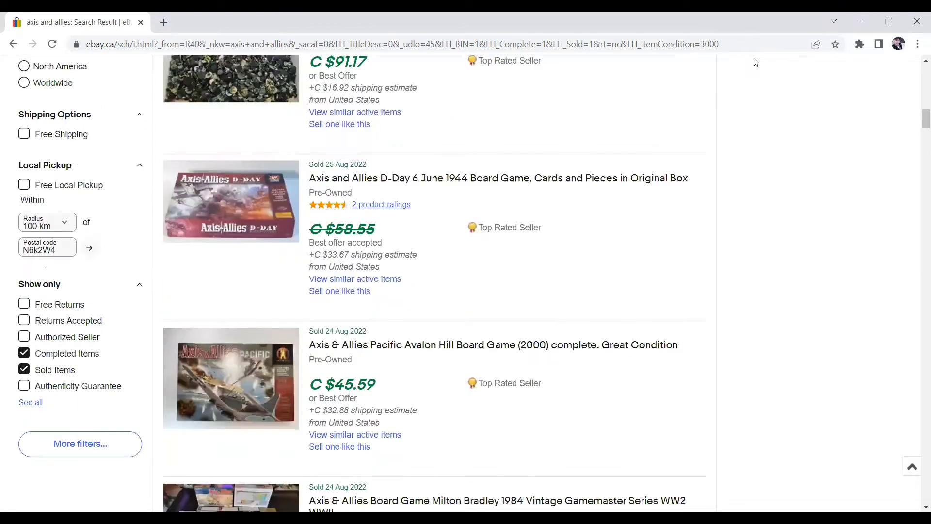
scroll(down, 3)
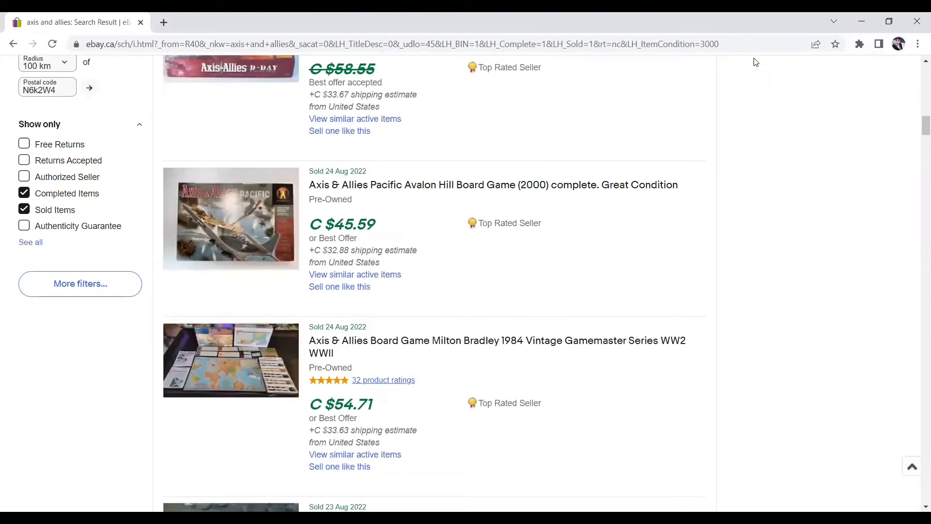
scroll(down, 3)
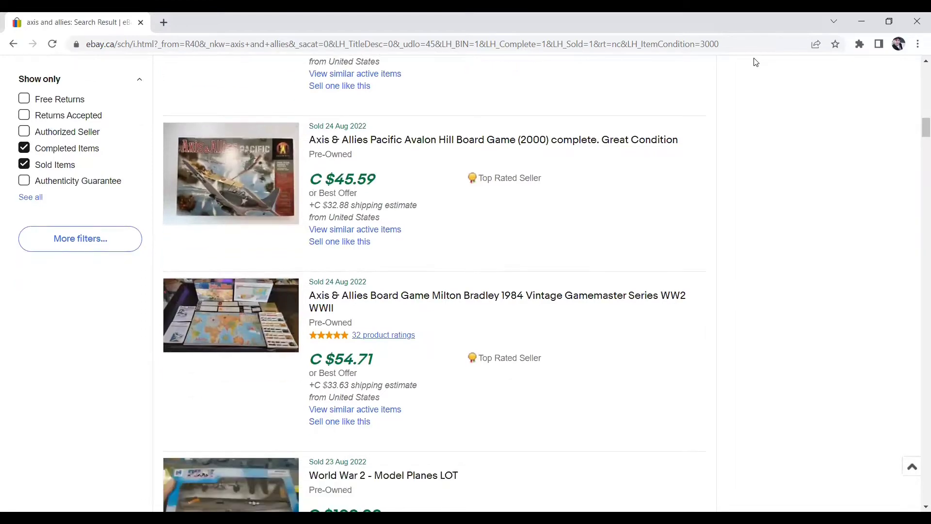
scroll(down, 3)
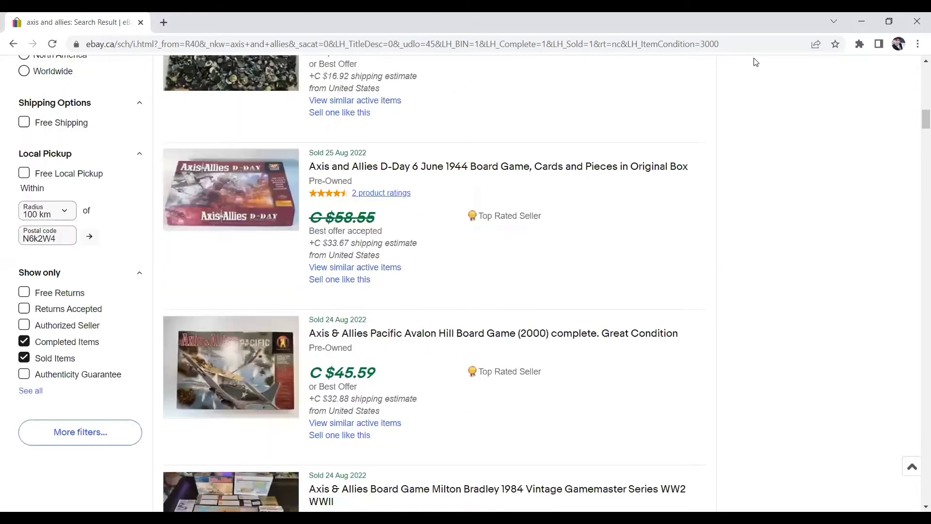
scroll(up, 3)
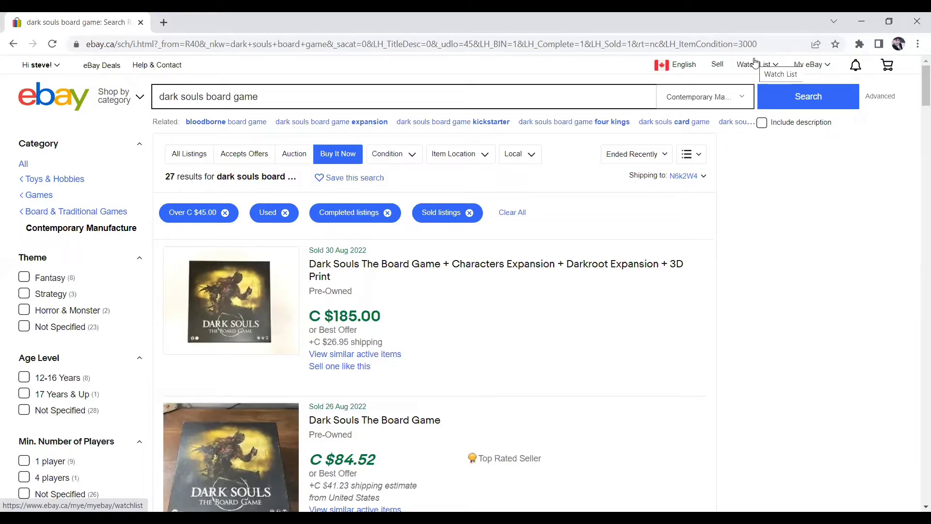
scroll(down, 3)
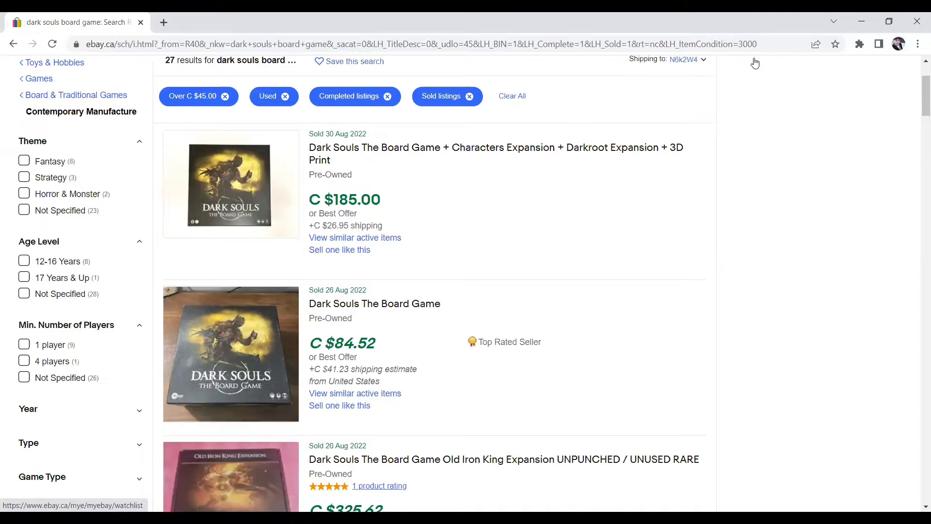
scroll(down, 3)
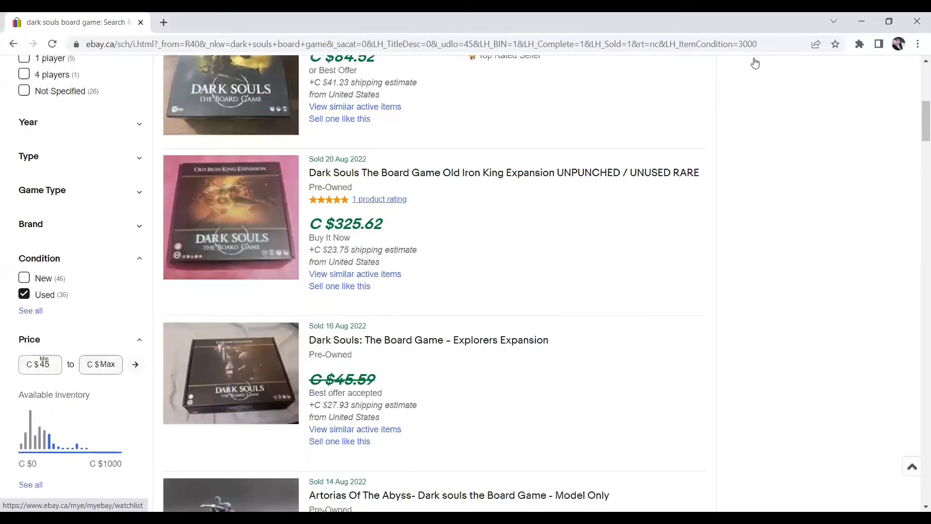
scroll(down, 3)
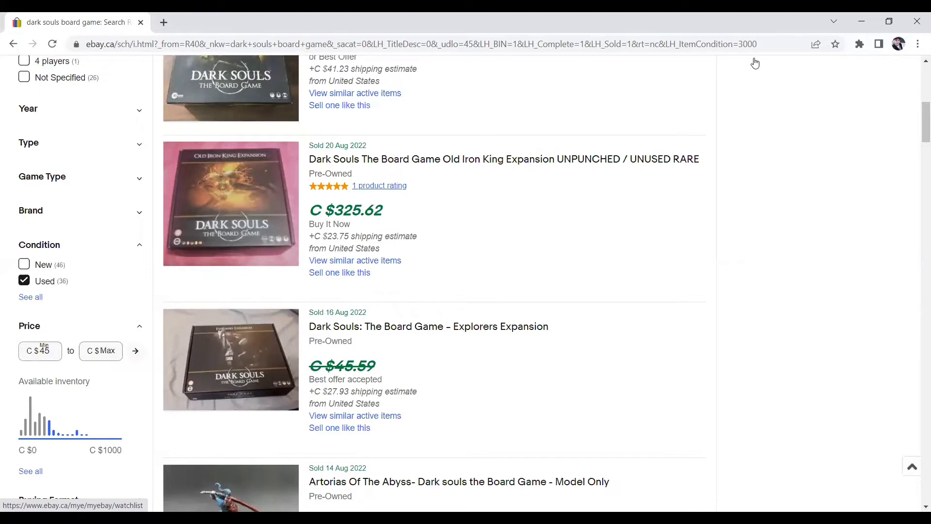
scroll(down, 3)
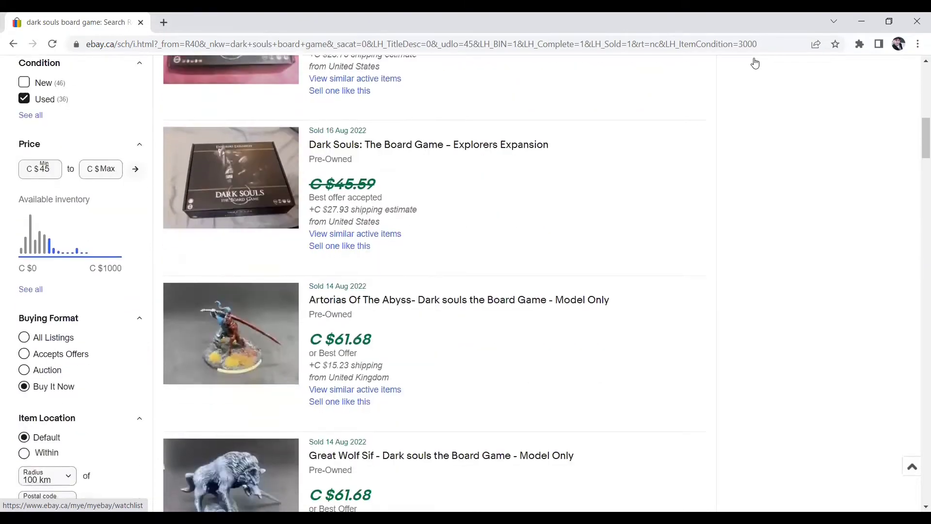
scroll(down, 3)
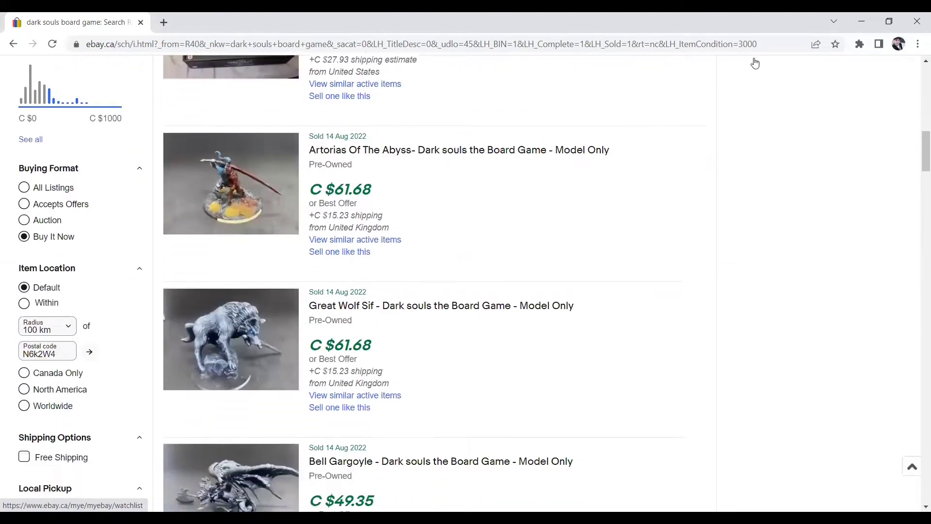
scroll(down, 3)
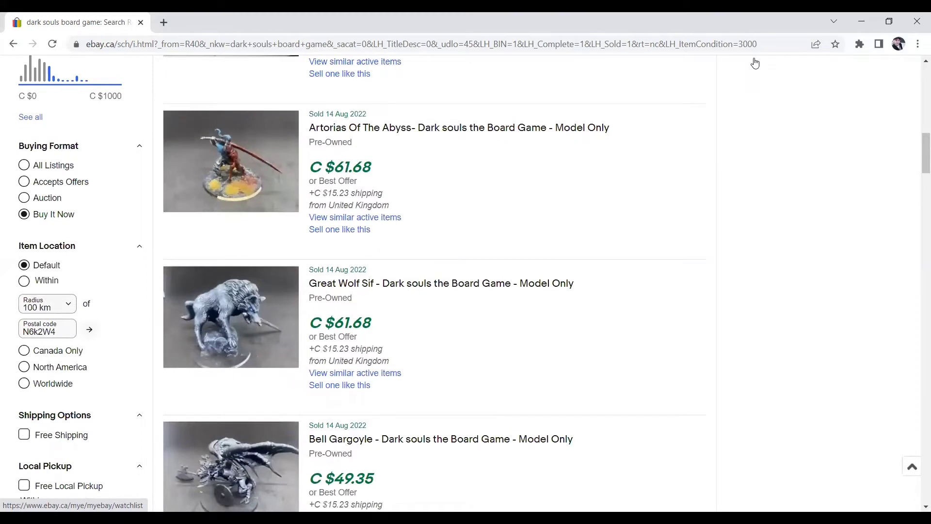
scroll(down, 3)
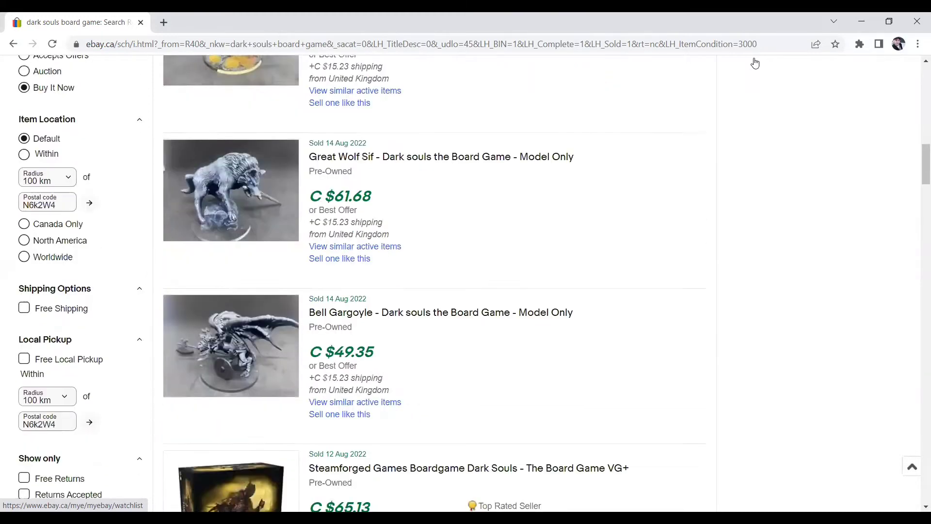
scroll(down, 3)
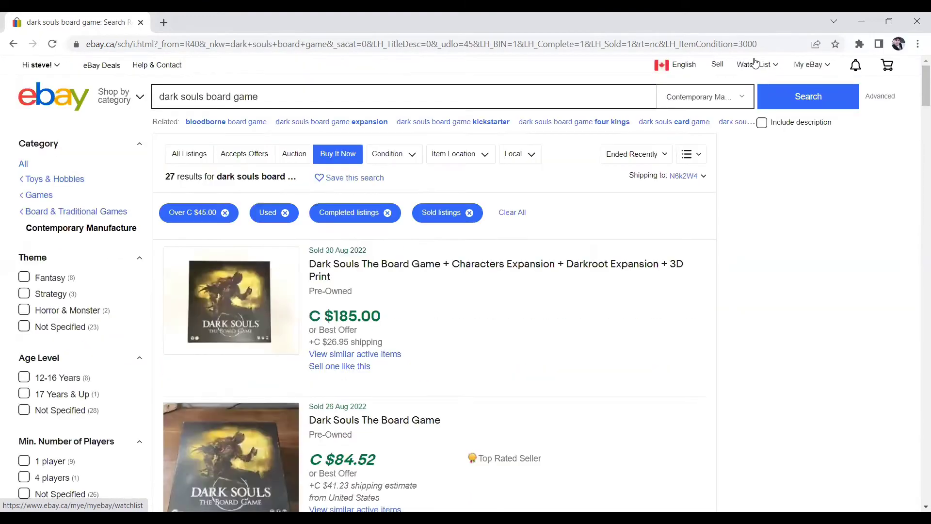
click(203, 96)
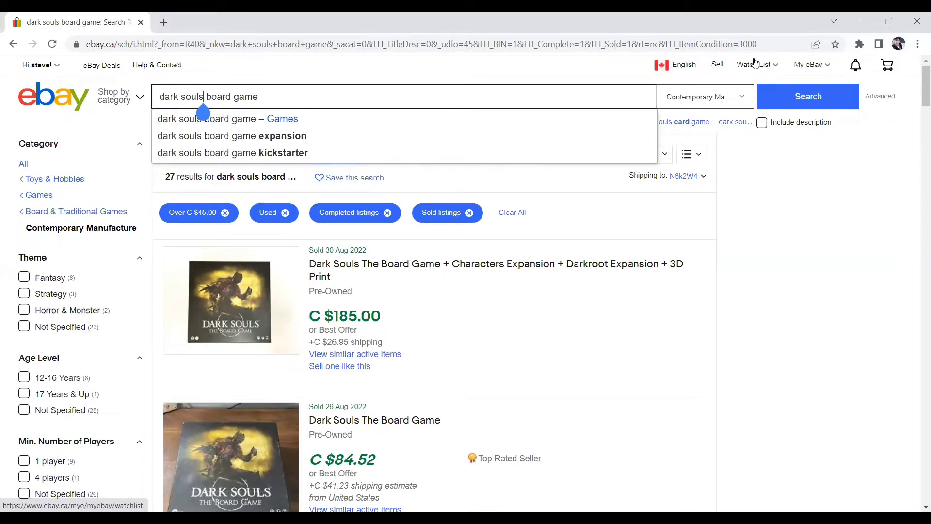
- Search 'monopoly board game' and scroll through its sold, used listings over C $45
text(monopoly board game)
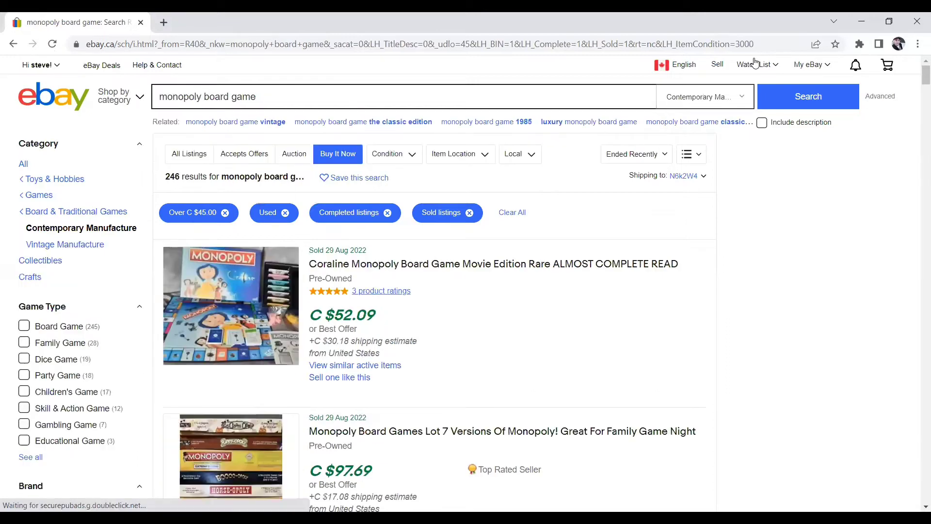
mouse_move(755, 64)
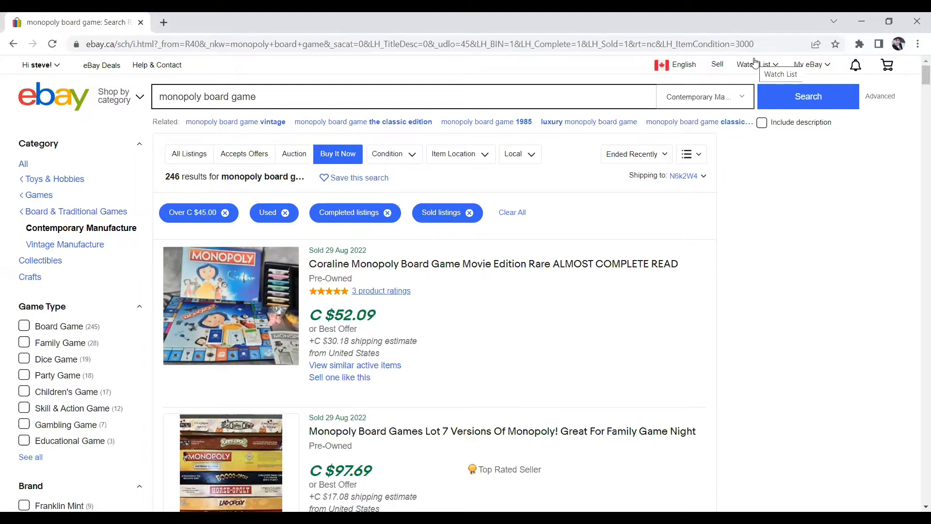
scroll(down, 3)
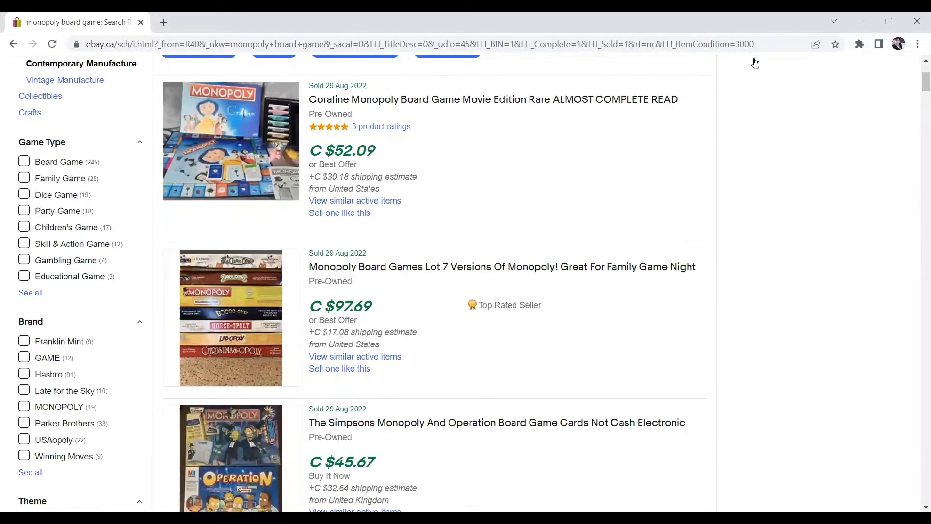
scroll(down, 3)
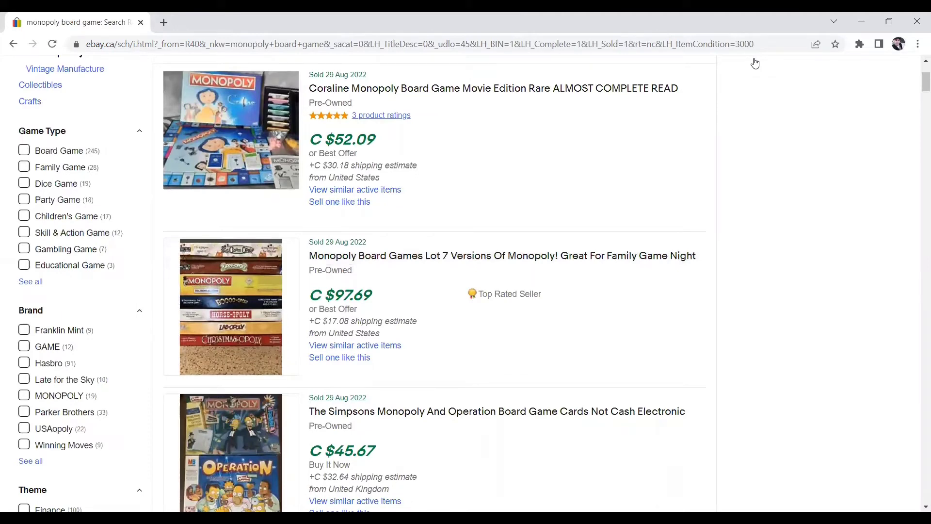
scroll(down, 3)
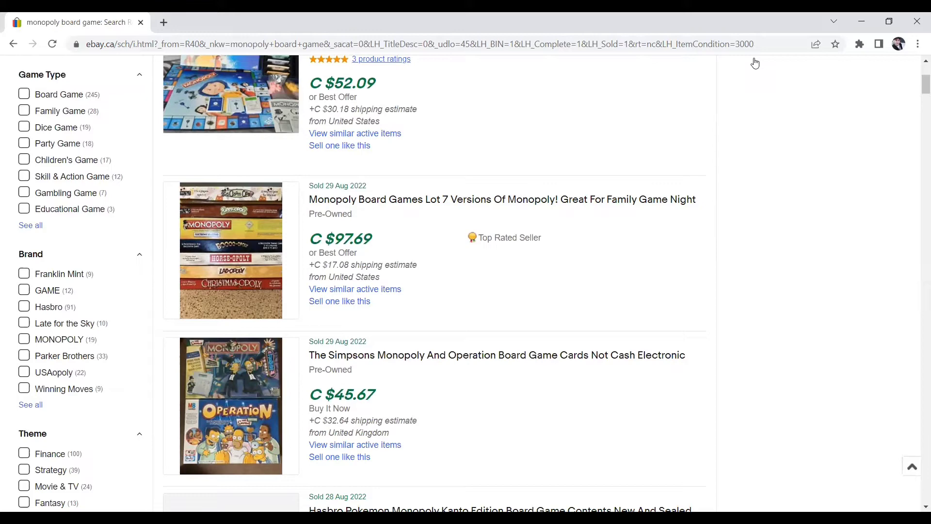
scroll(down, 3)
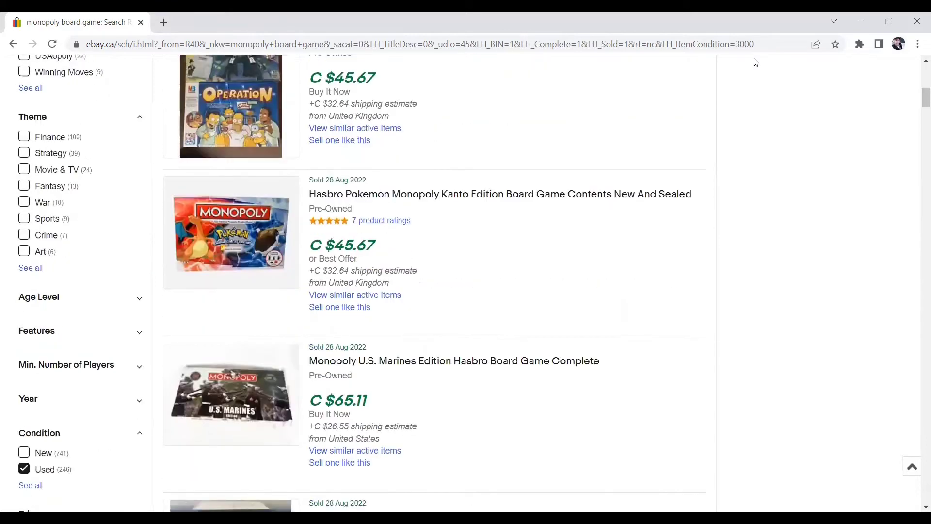
scroll(down, 3)
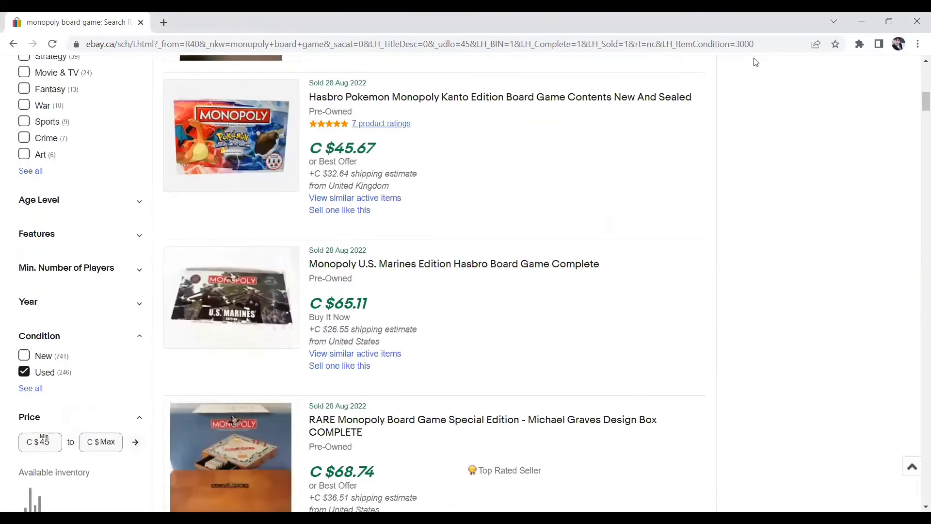
scroll(down, 3)
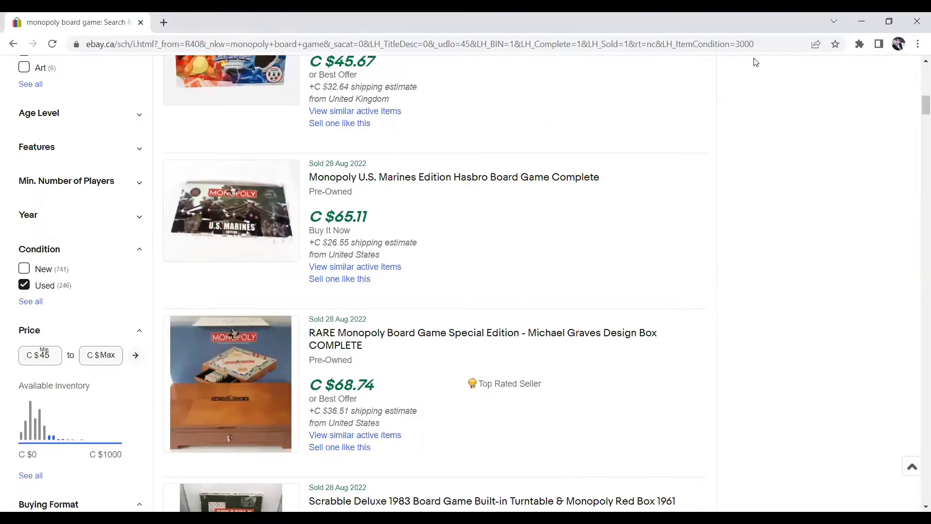
scroll(down, 3)
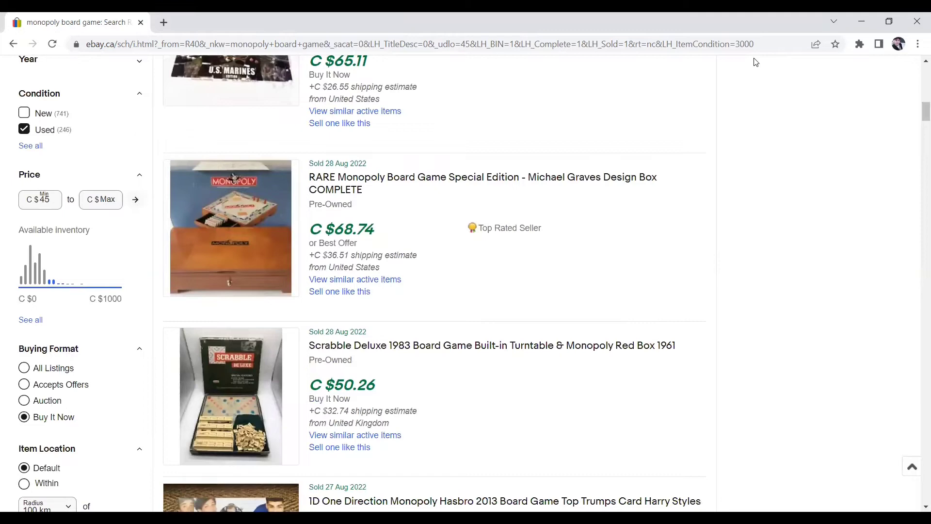
scroll(down, 3)
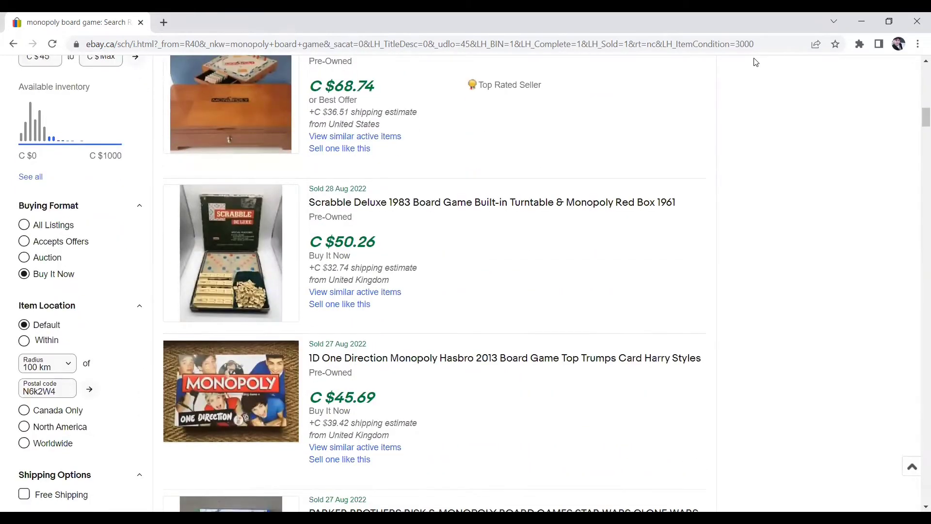
scroll(down, 3)
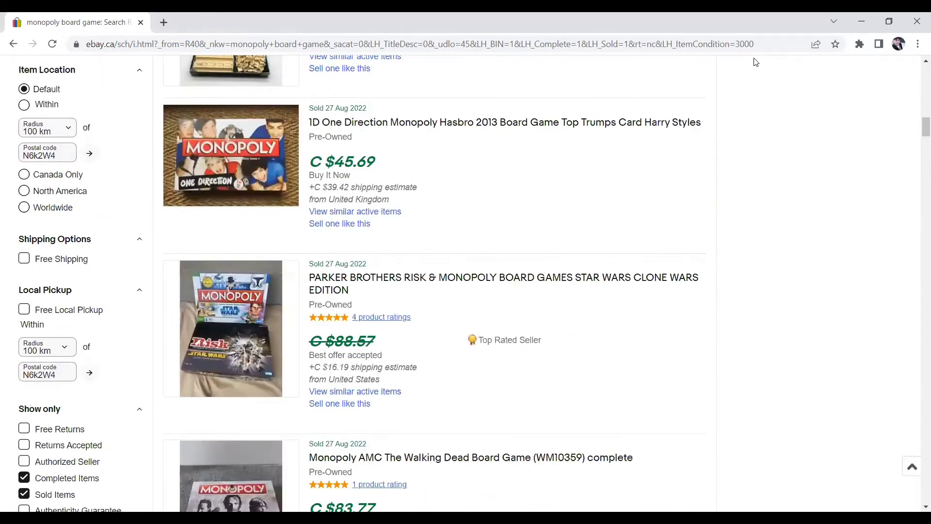
scroll(down, 3)
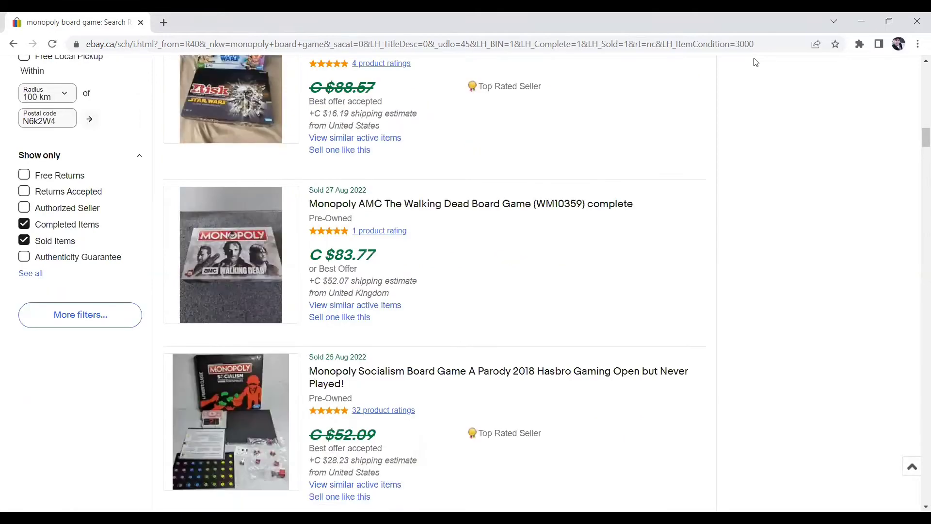
scroll(down, 3)
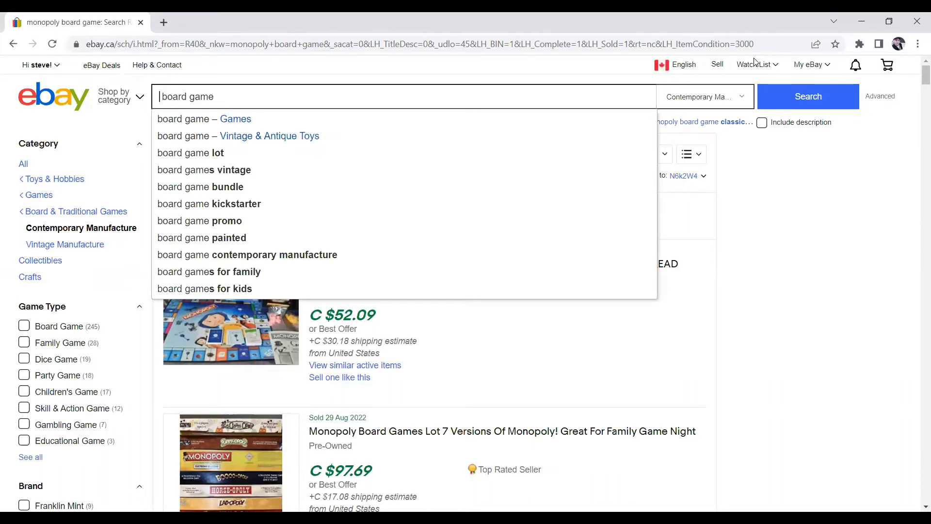
- Search 'lord of the rings board game' and scroll through its sold, used results
text(lord of the rings board game)
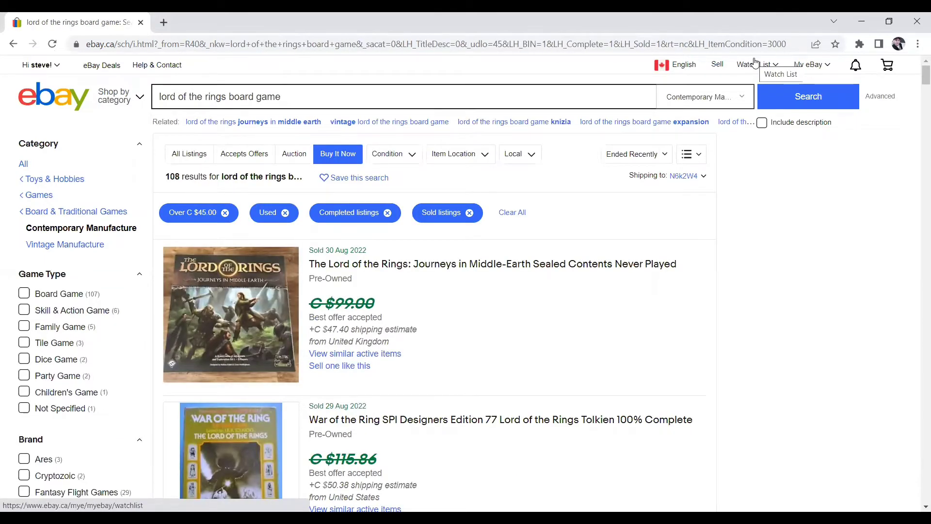
scroll(down, 3)
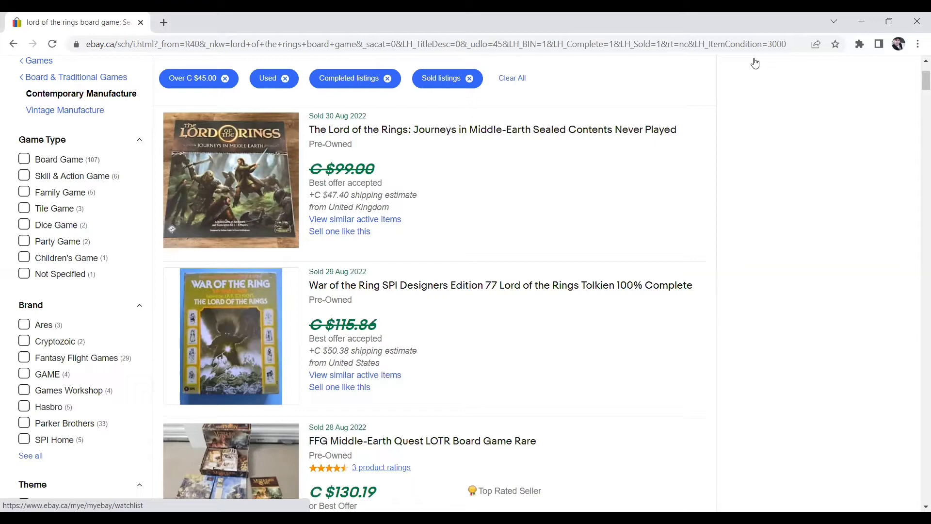
scroll(down, 3)
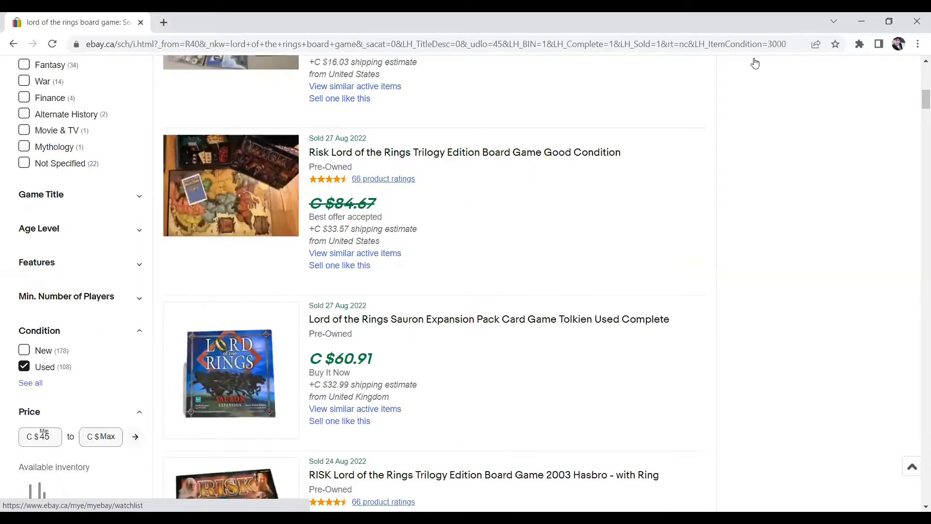
scroll(down, 3)
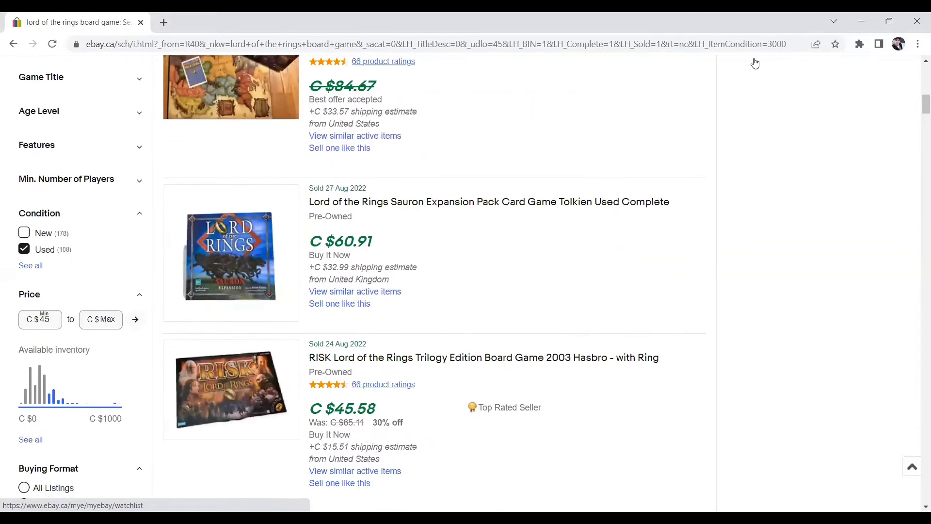
scroll(down, 3)
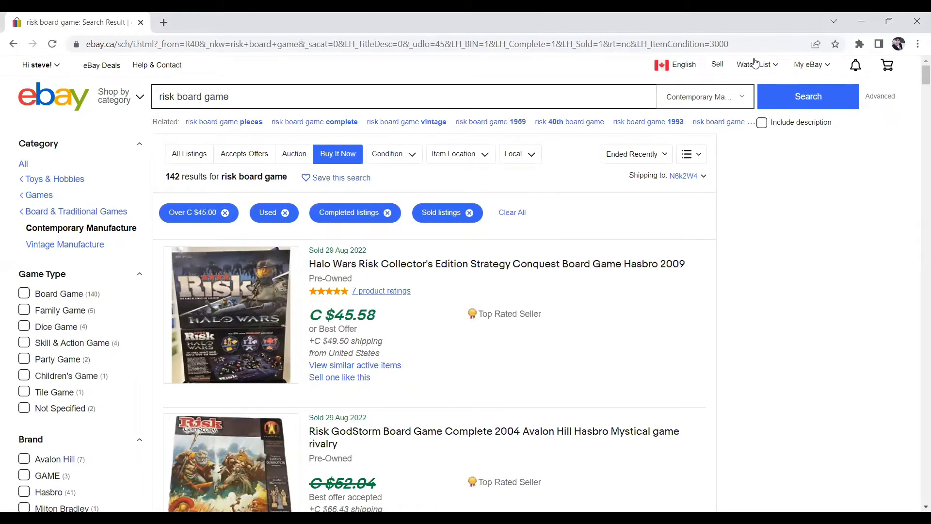
scroll(down, 3)
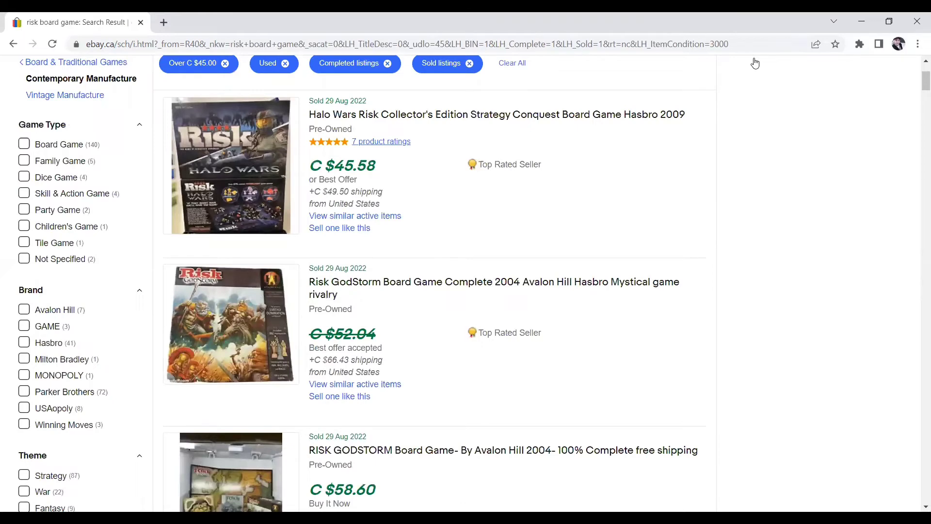
scroll(down, 3)
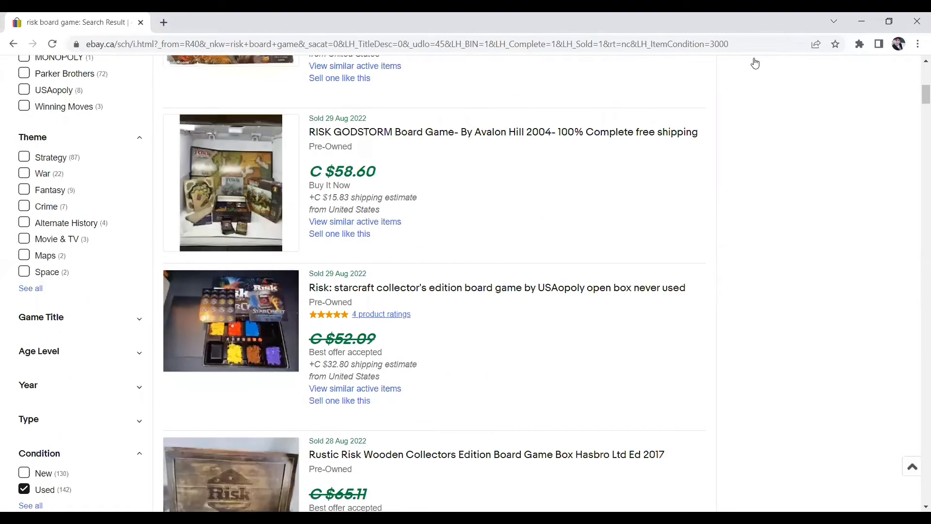
scroll(down, 3)
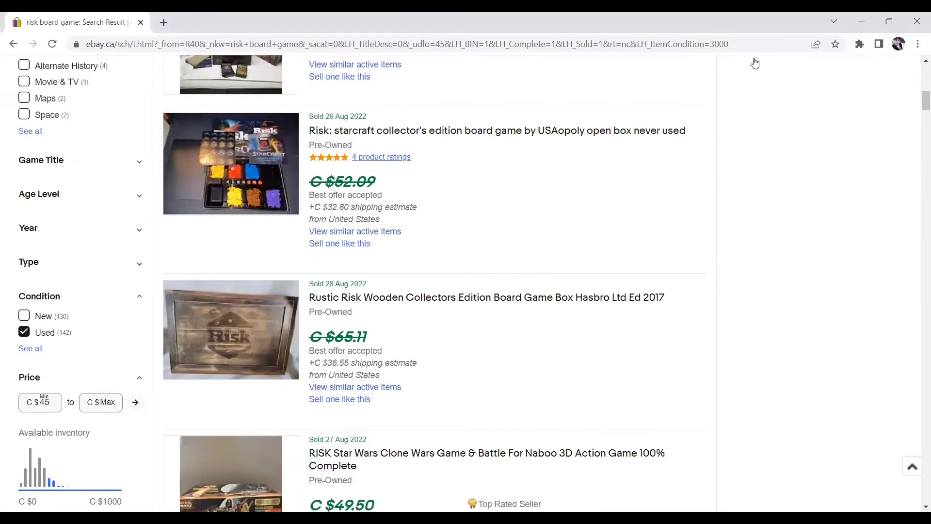
scroll(down, 3)
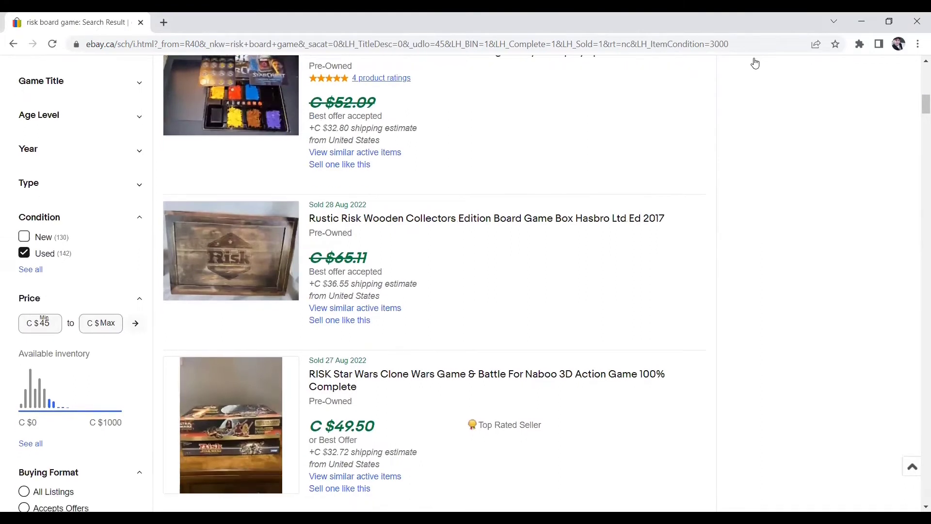
scroll(down, 3)
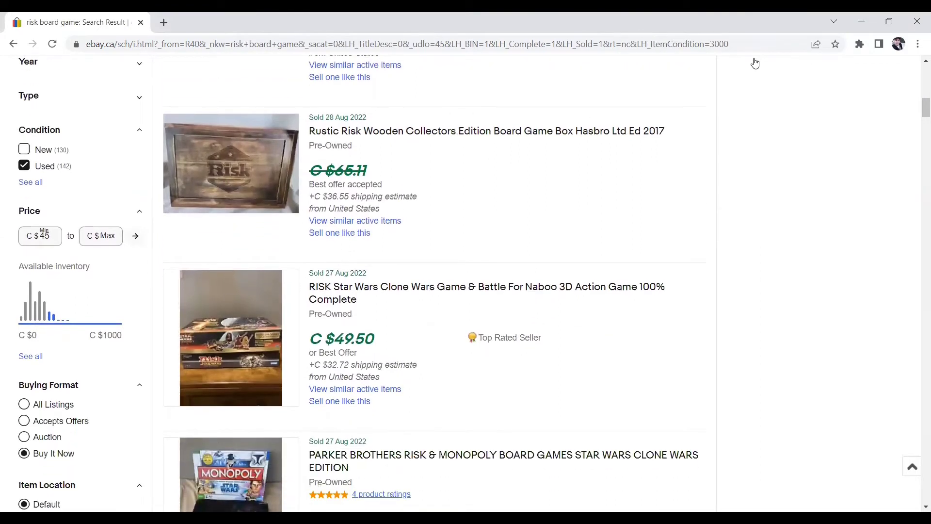
scroll(down, 3)
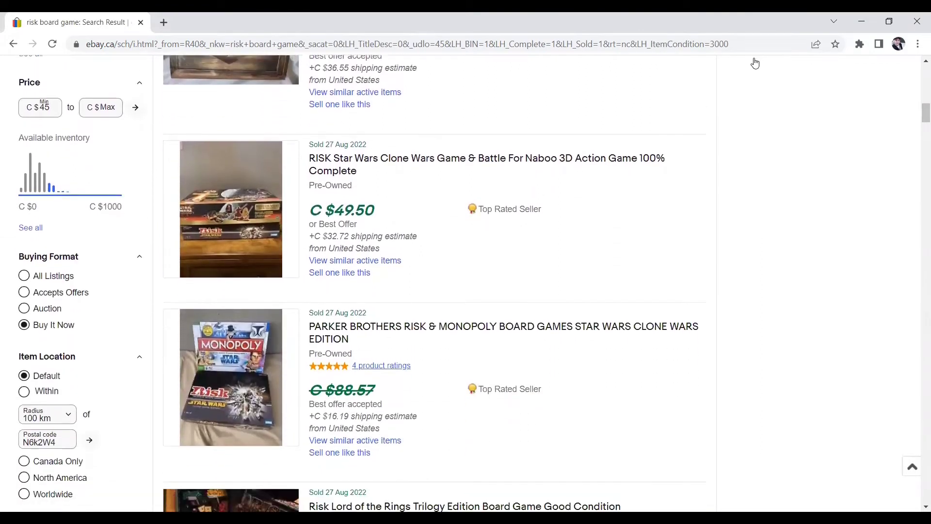
scroll(down, 3)
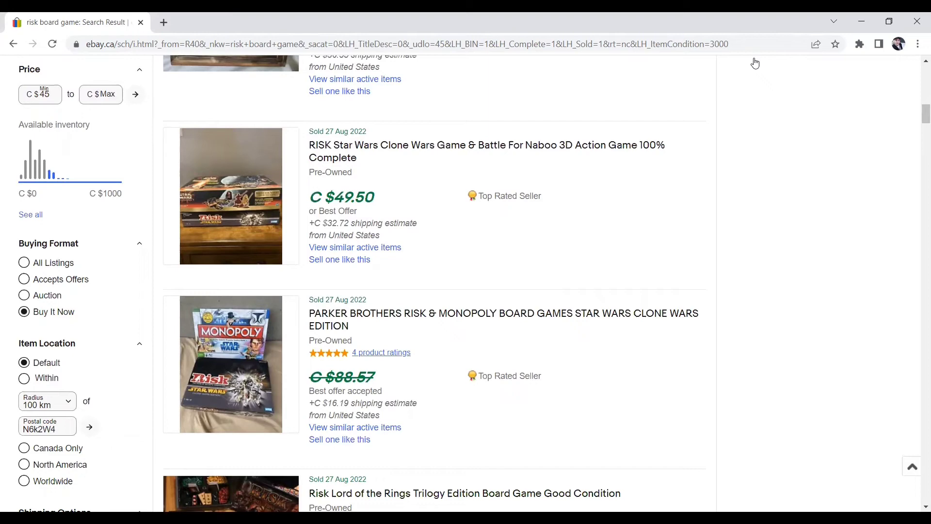
scroll(down, 3)
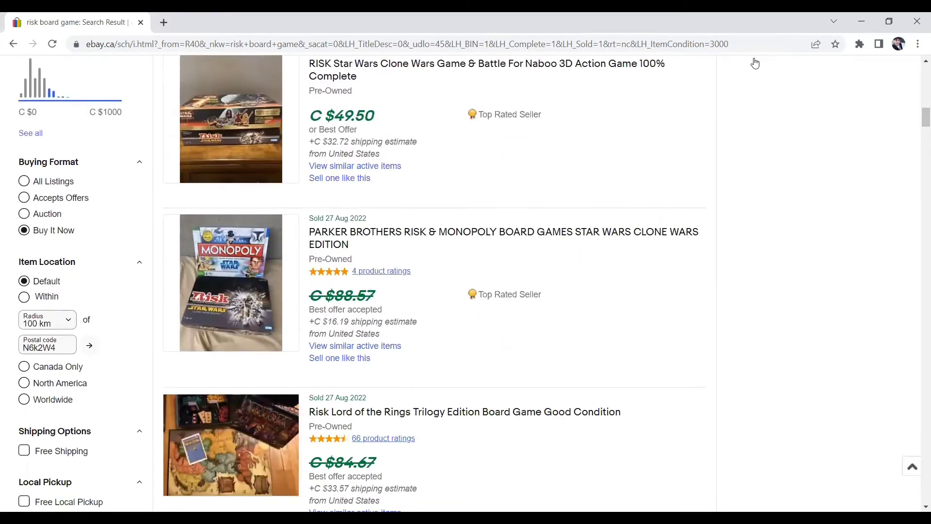
scroll(down, 3)
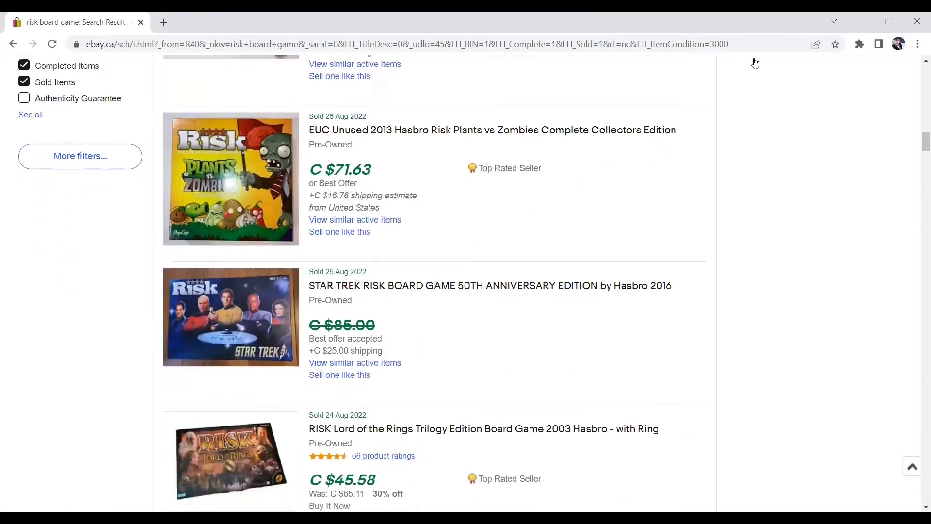
scroll(down, 3)
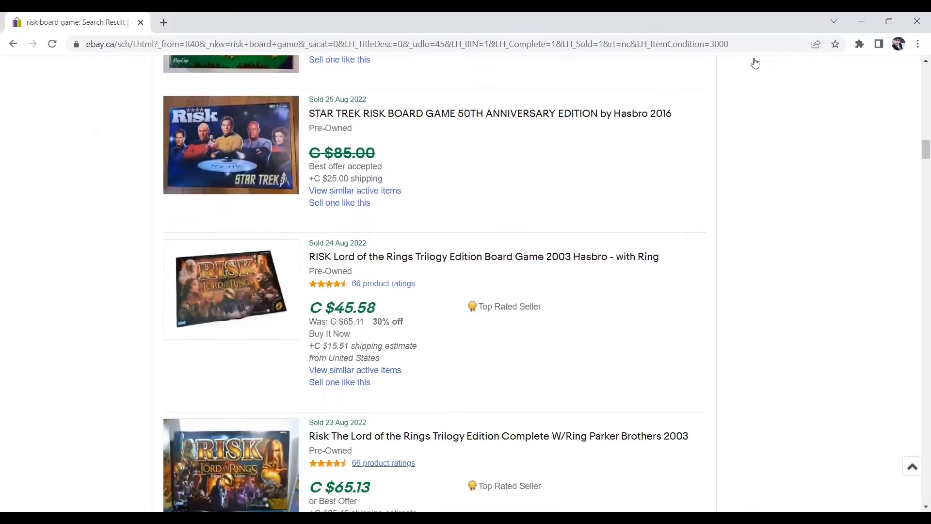
scroll(down, 3)
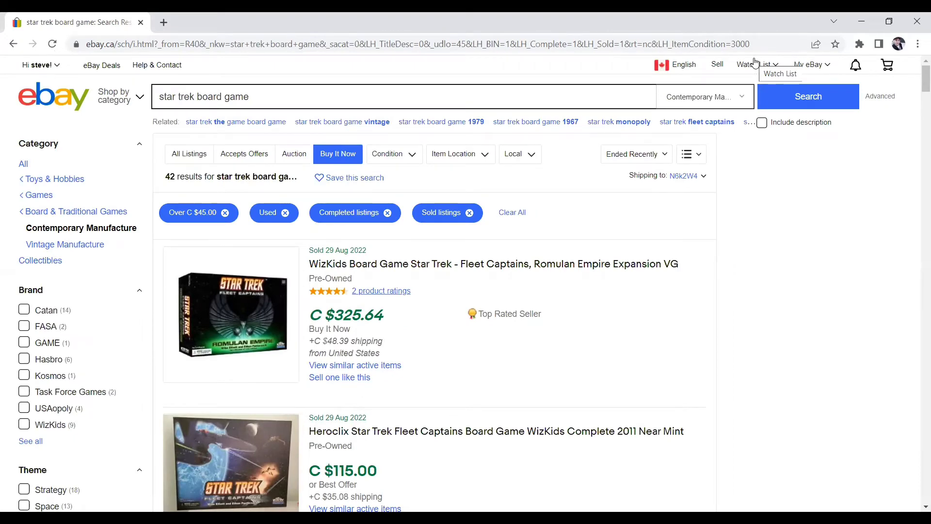
scroll(down, 3)
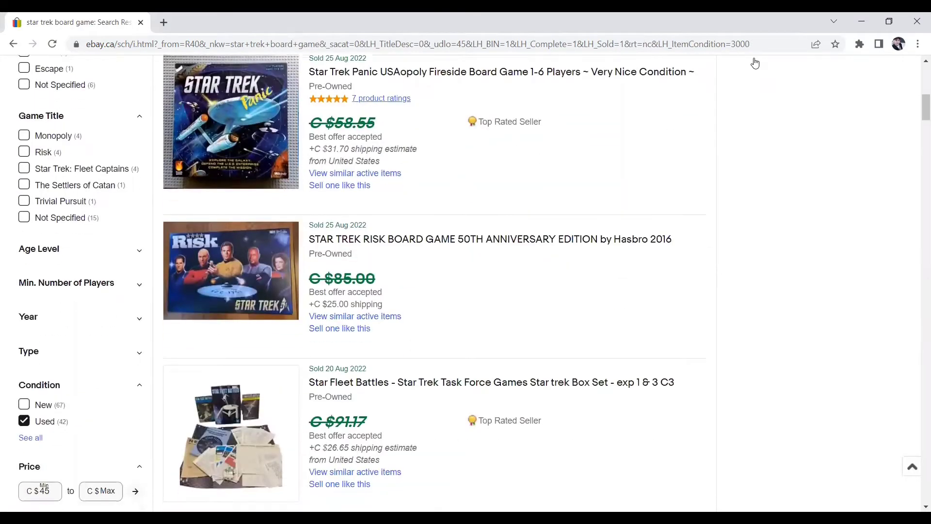
scroll(down, 3)
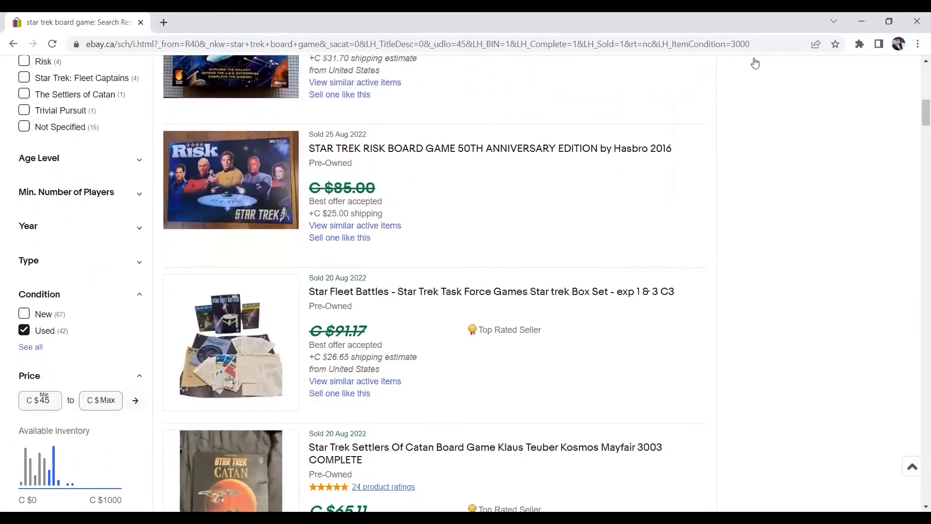
scroll(down, 3)
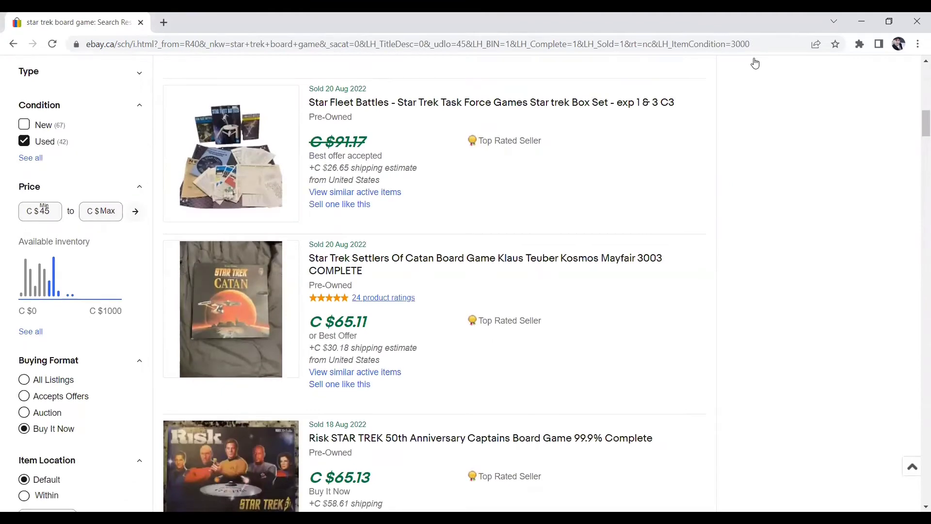
scroll(down, 3)
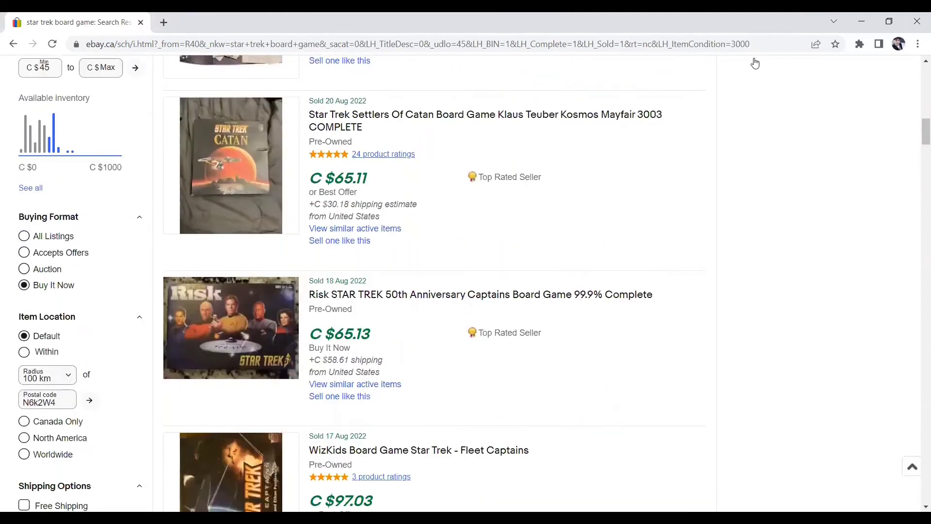
scroll(down, 3)
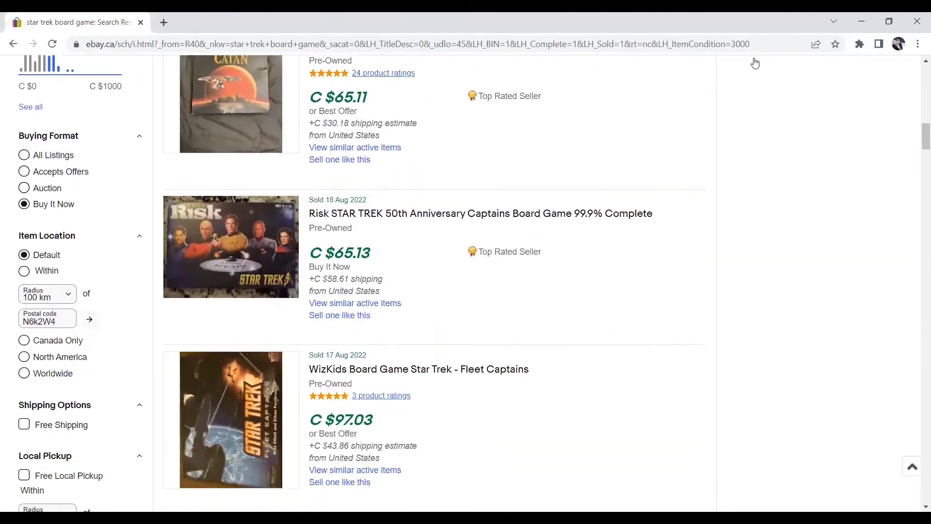
scroll(down, 3)
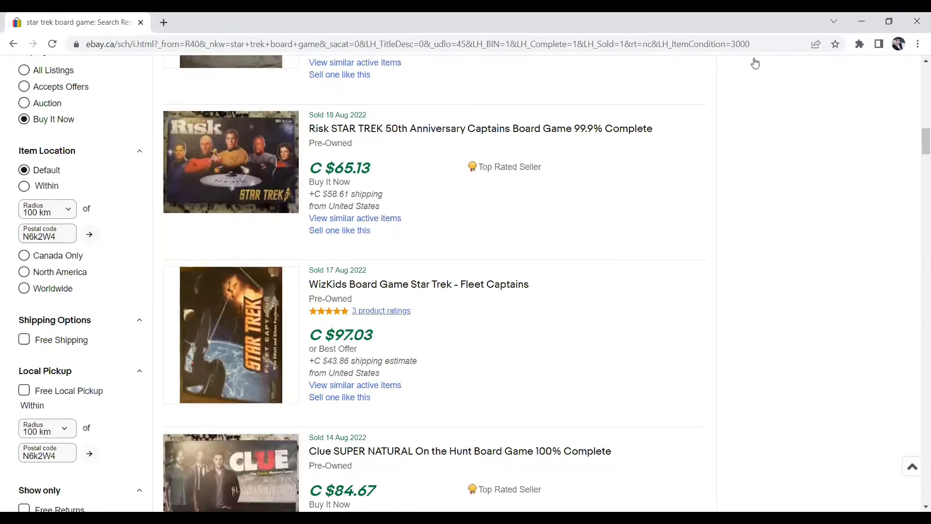
scroll(down, 3)
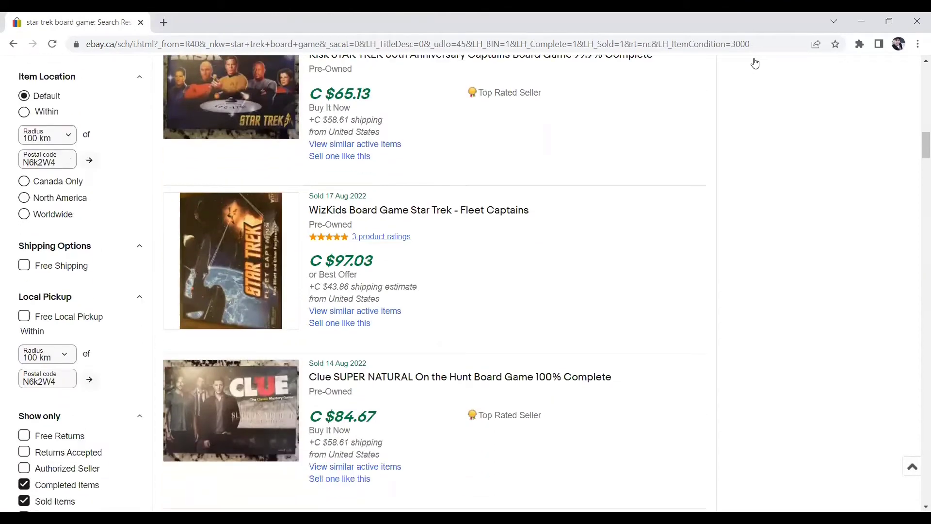
scroll(down, 3)
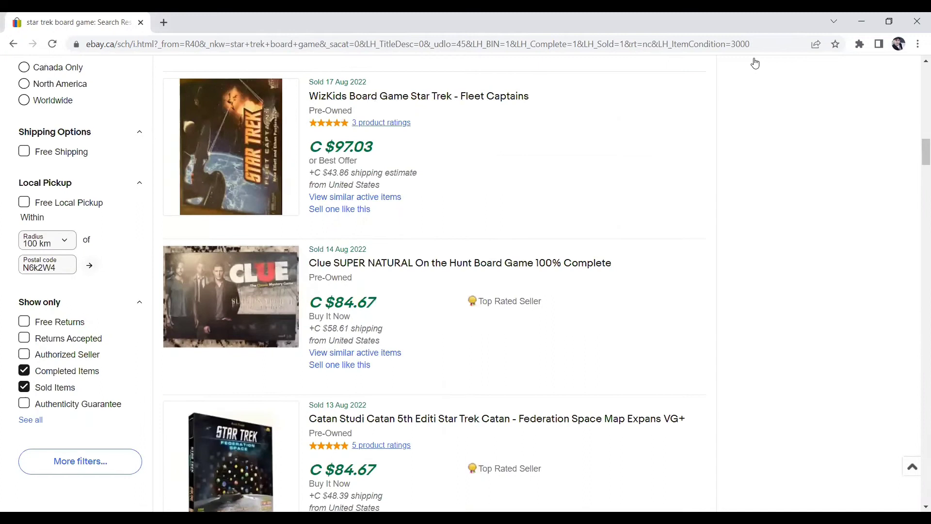
scroll(down, 3)
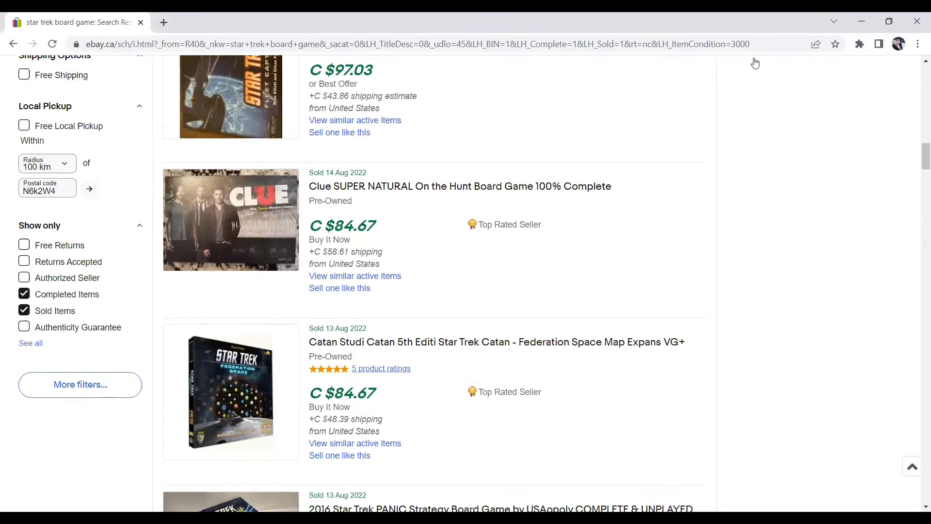
scroll(down, 3)
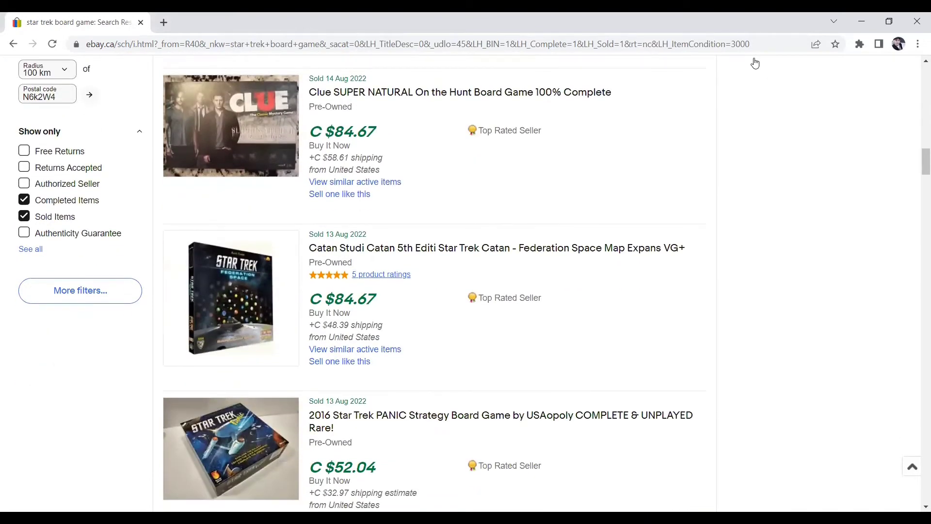
scroll(down, 3)
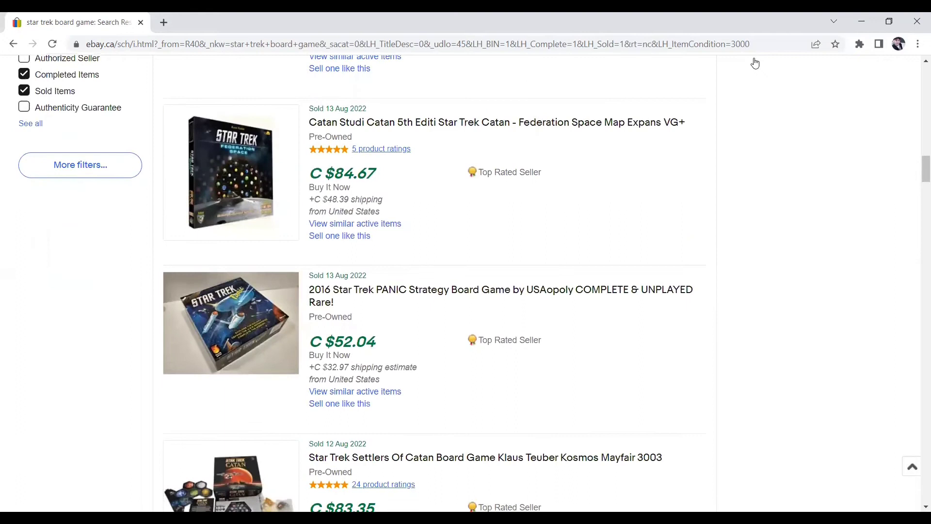
scroll(down, 3)
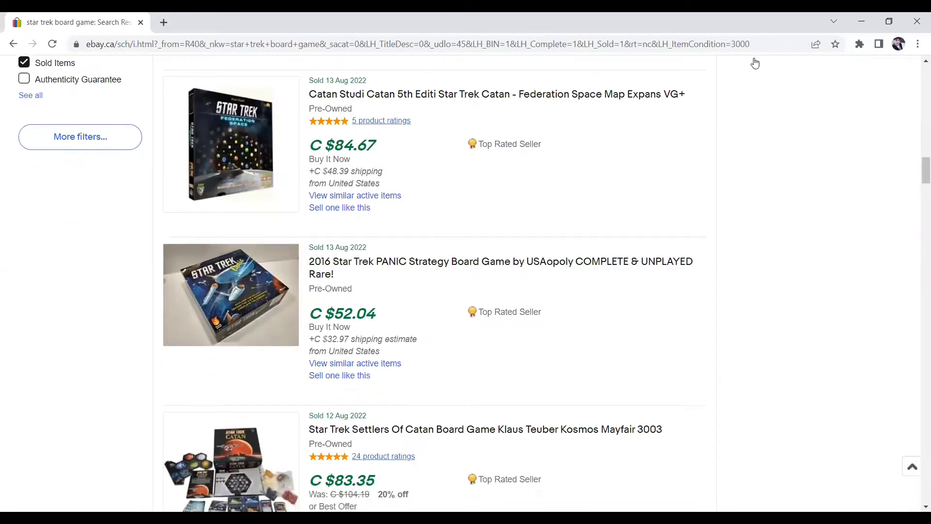
scroll(down, 3)
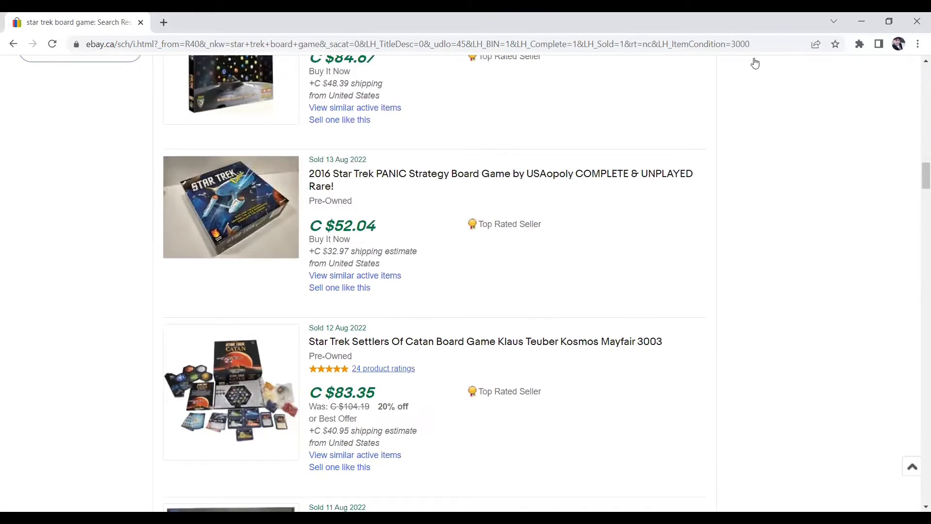
scroll(down, 3)
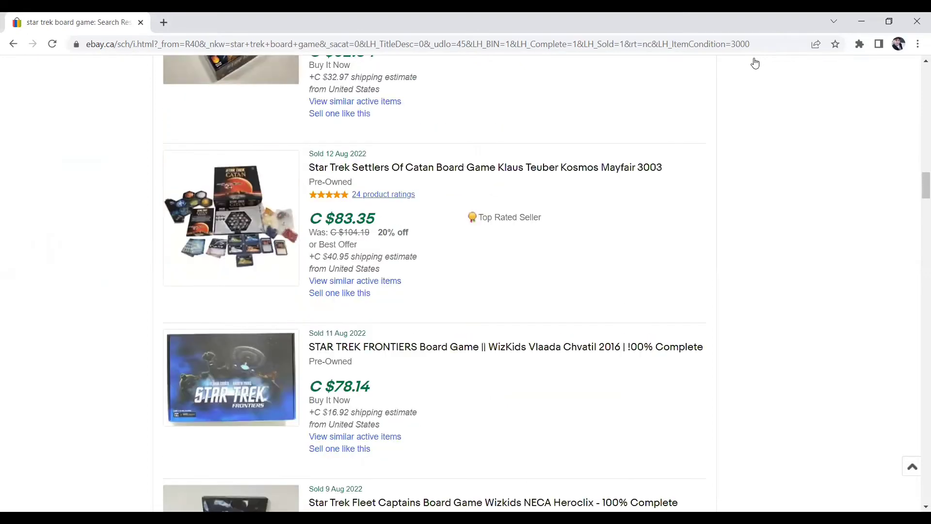
scroll(up, 3)
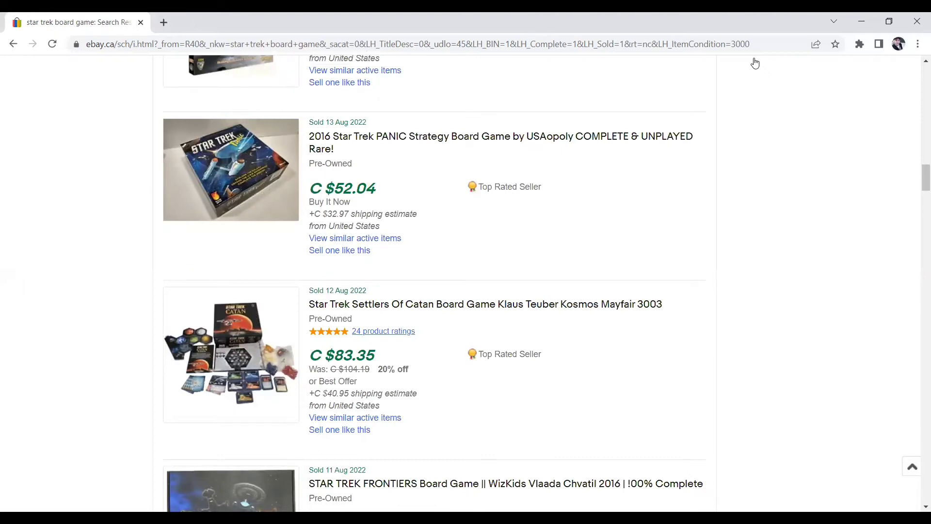
scroll(up, 3)
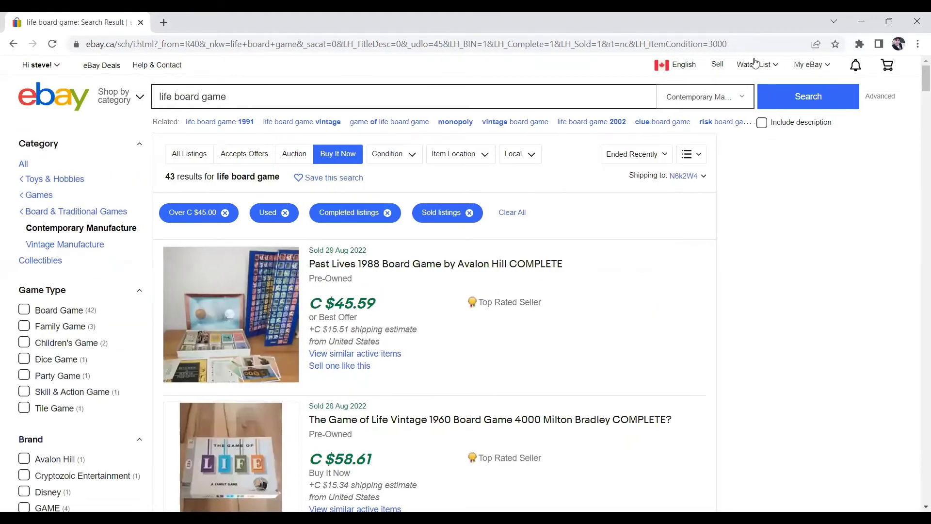
mouse_move(756, 63)
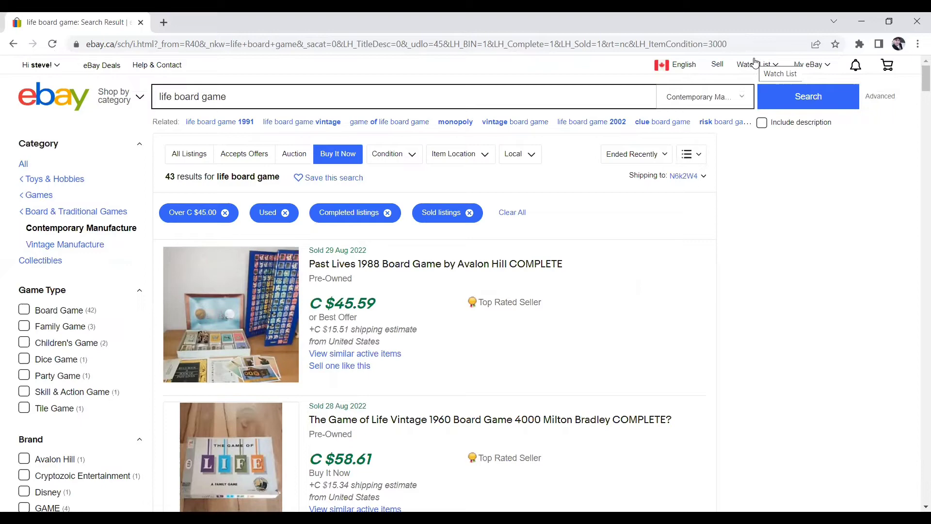
- Scroll down through the sold, used Life board game listings over C $45
scroll(down, 3)
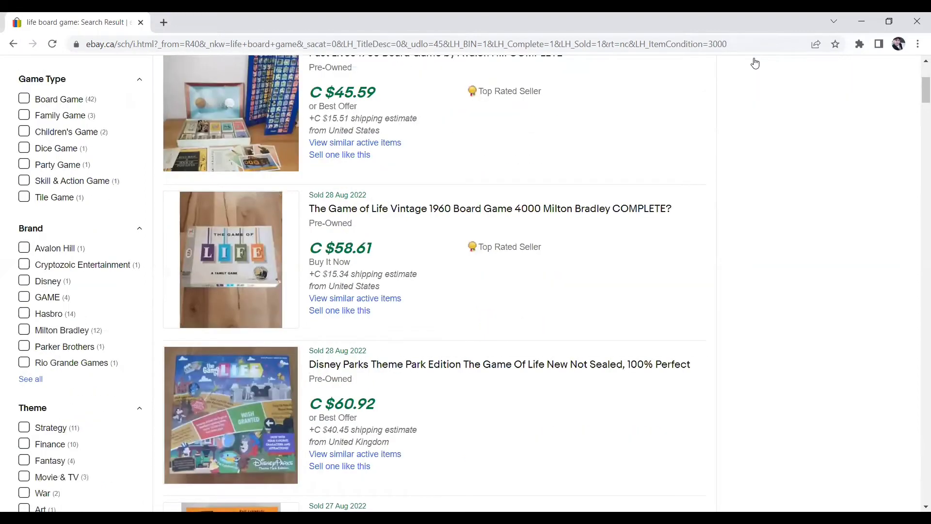
scroll(down, 3)
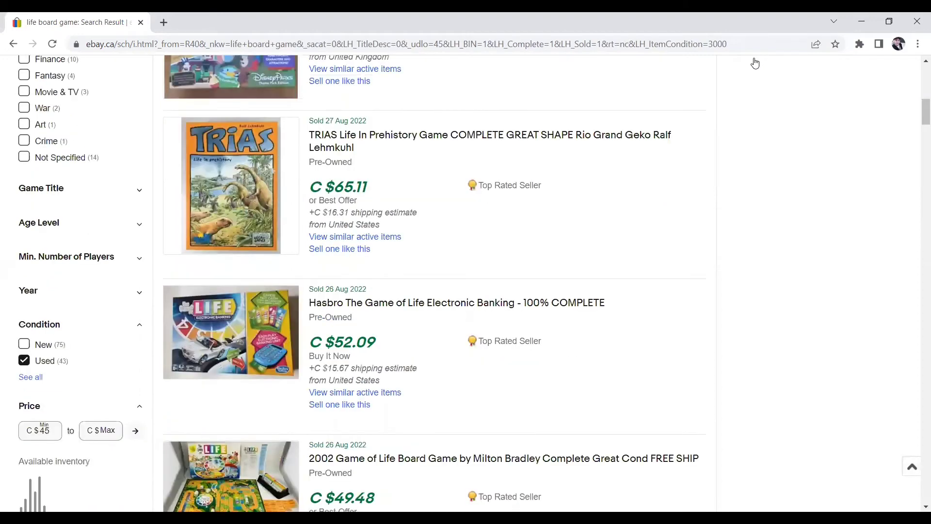
scroll(down, 3)
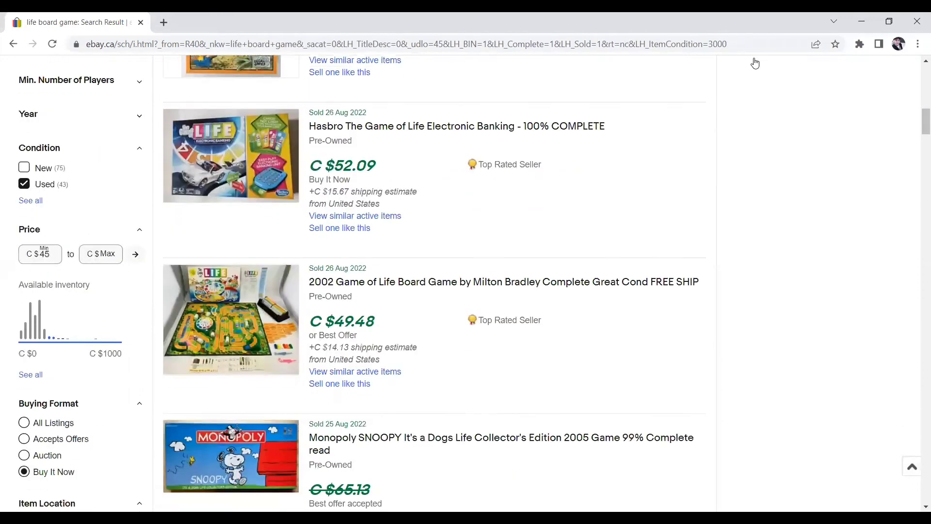
scroll(down, 3)
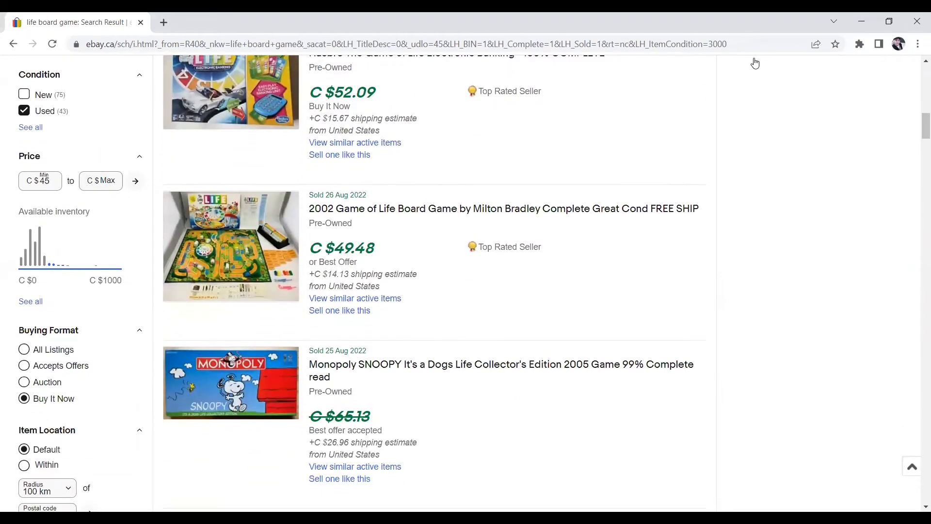
scroll(down, 3)
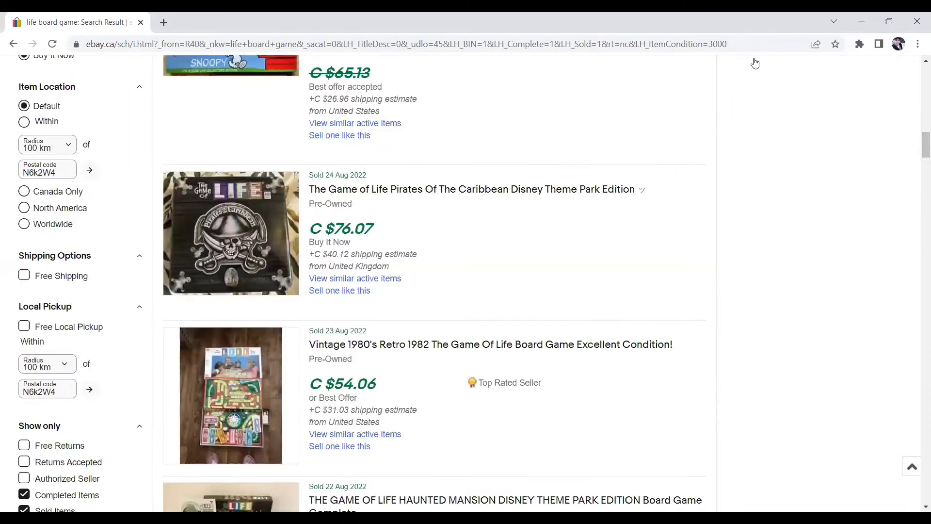
scroll(down, 3)
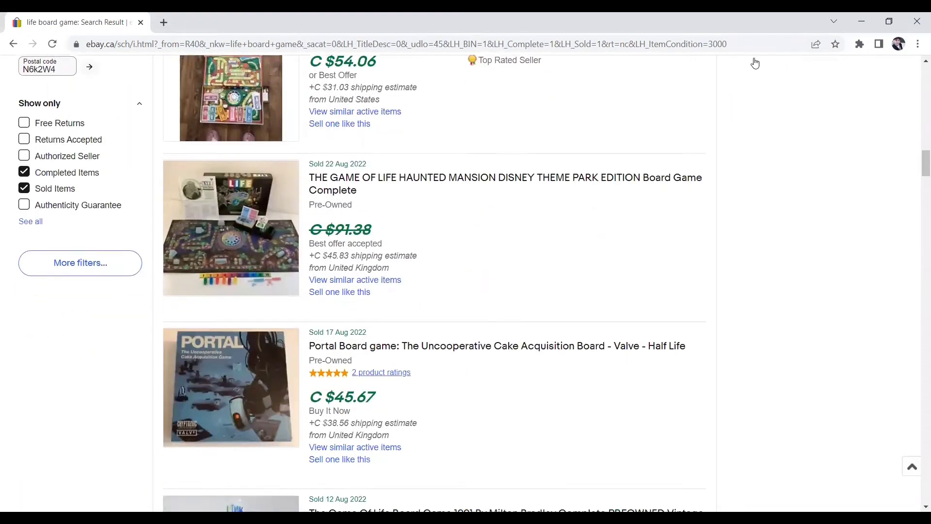
scroll(down, 3)
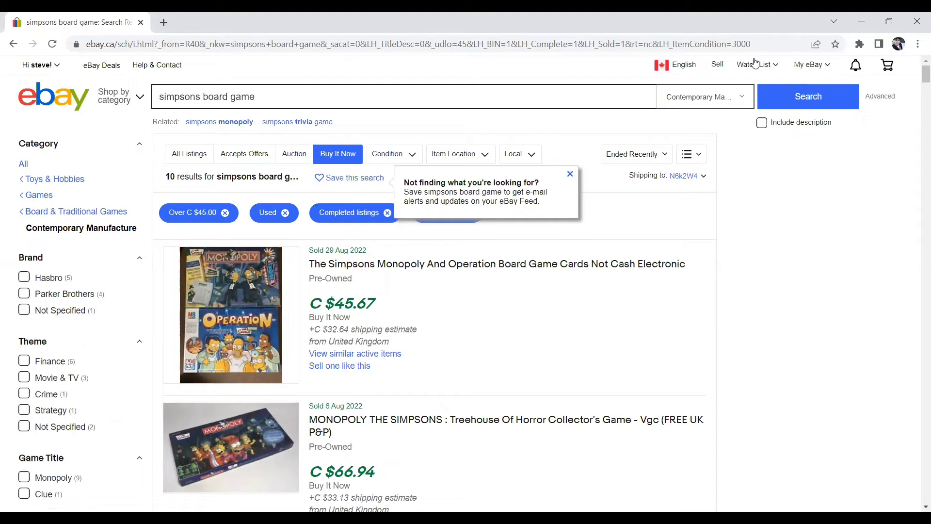
scroll(down, 3)
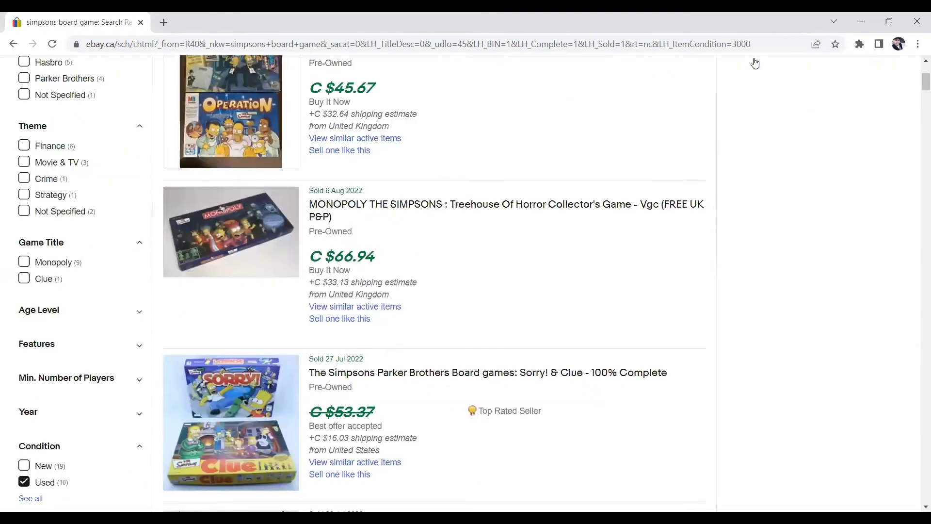
scroll(down, 3)
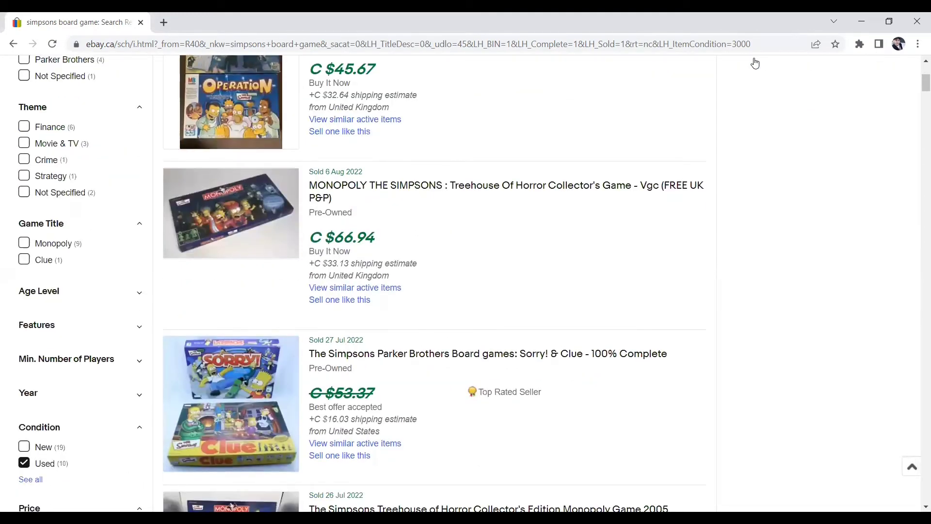
scroll(down, 3)
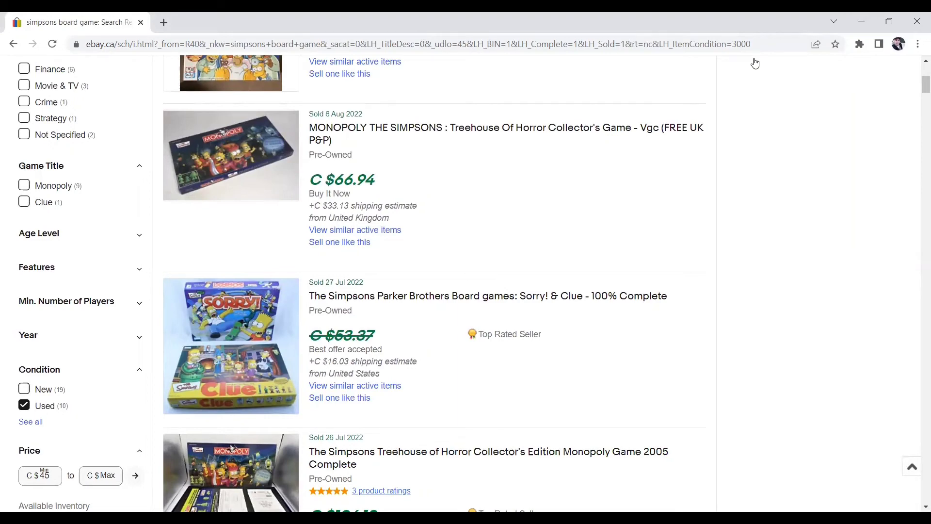
scroll(down, 3)
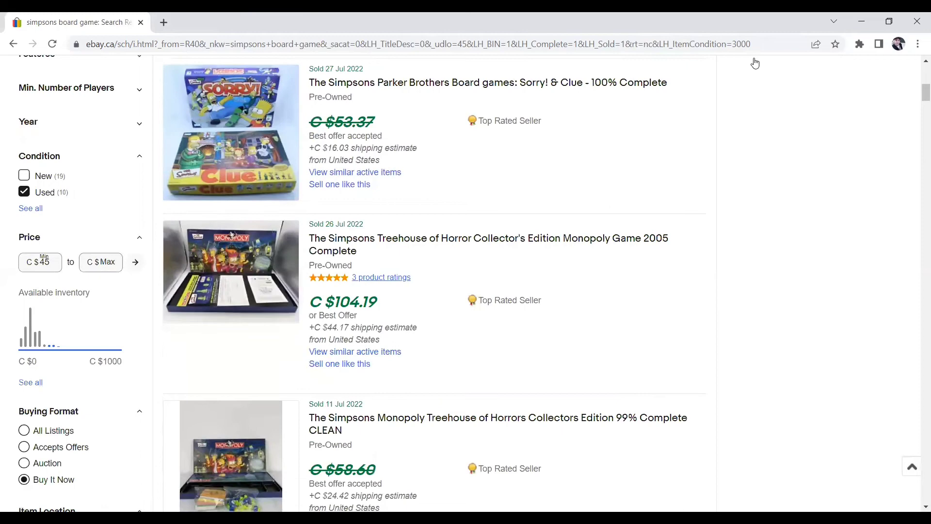
scroll(down, 3)
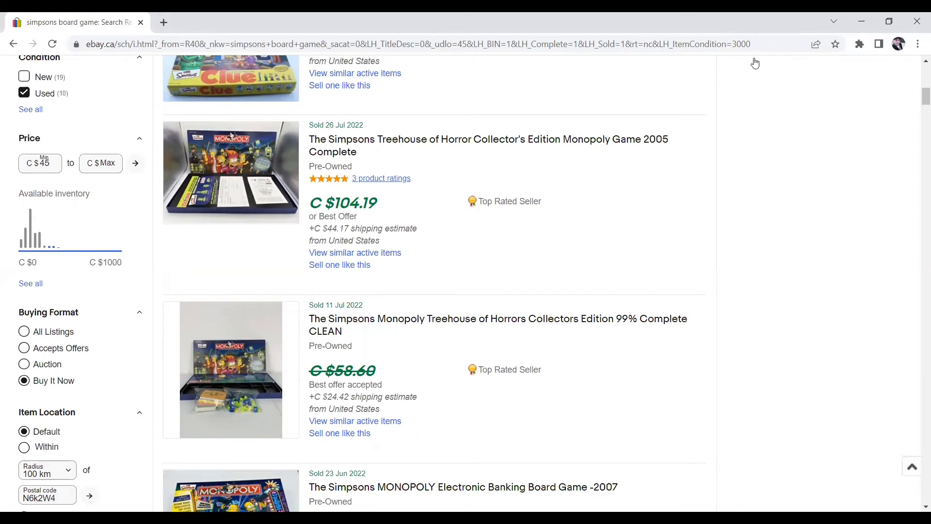
scroll(down, 3)
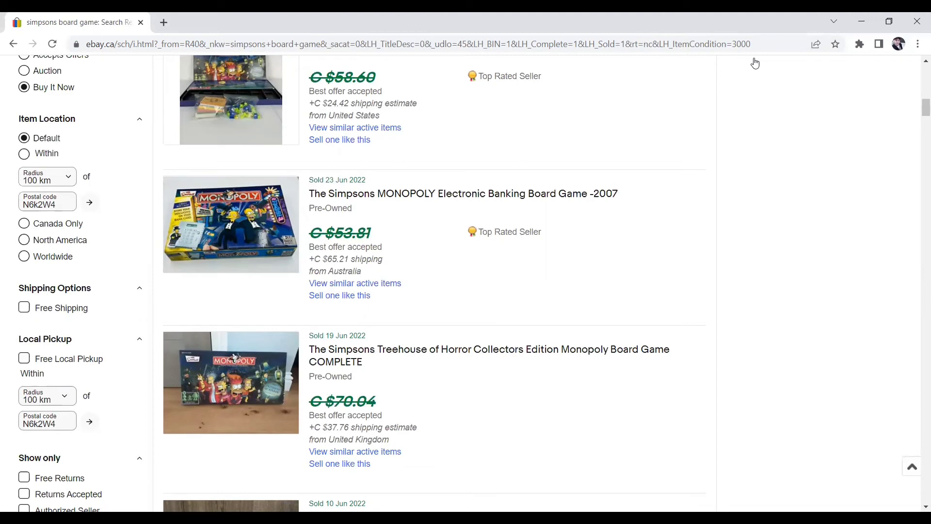
scroll(down, 3)
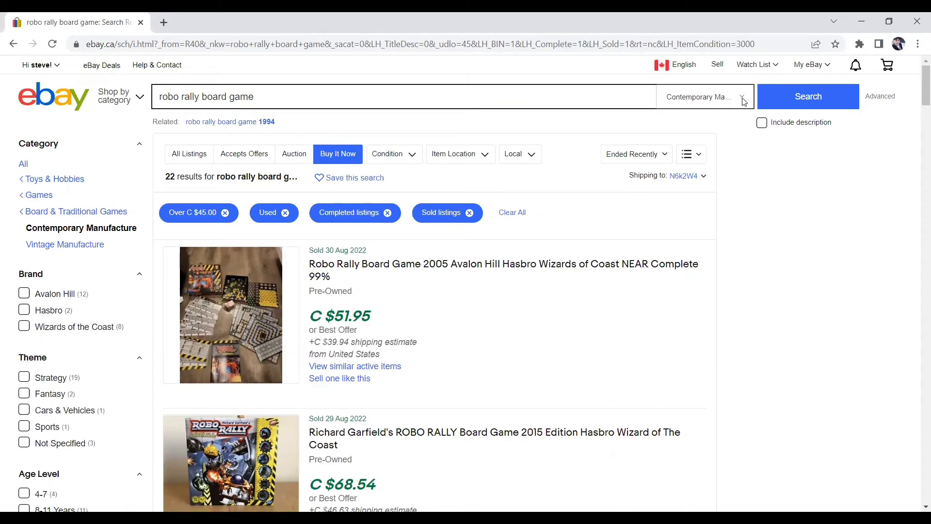
- Scroll down through the sold, used Robo Rally board game listings over C $45
scroll(down, 3)
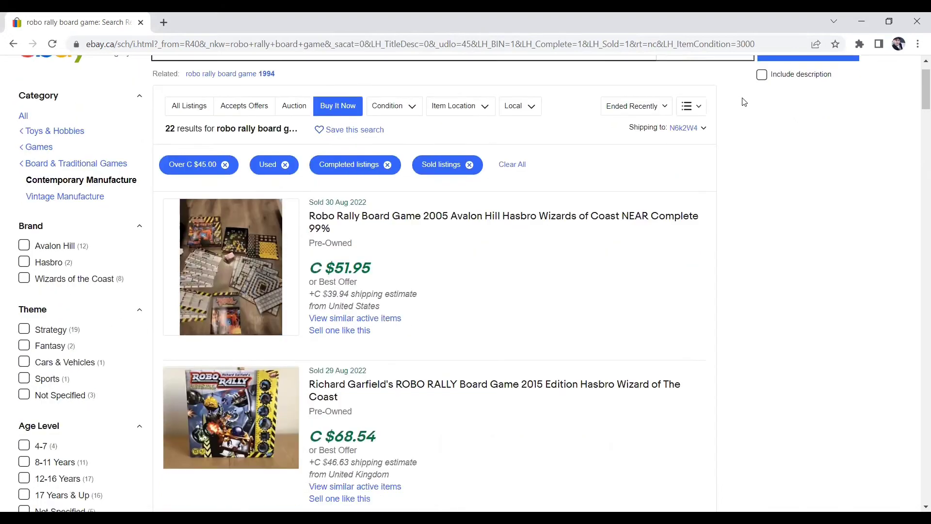
scroll(down, 3)
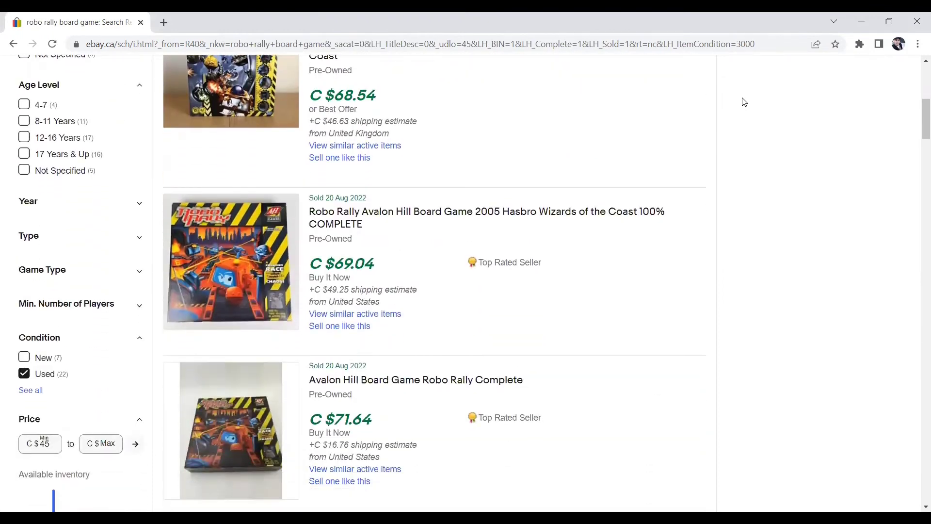
scroll(down, 3)
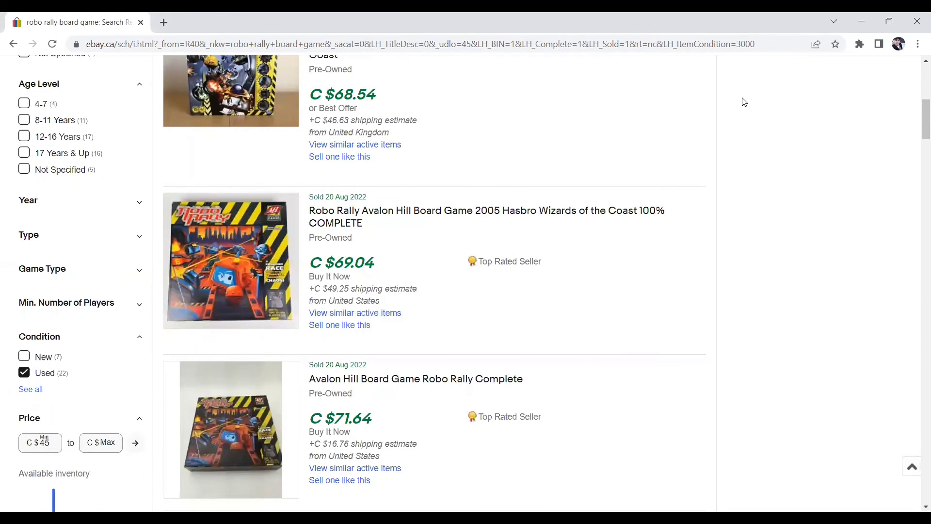
scroll(down, 3)
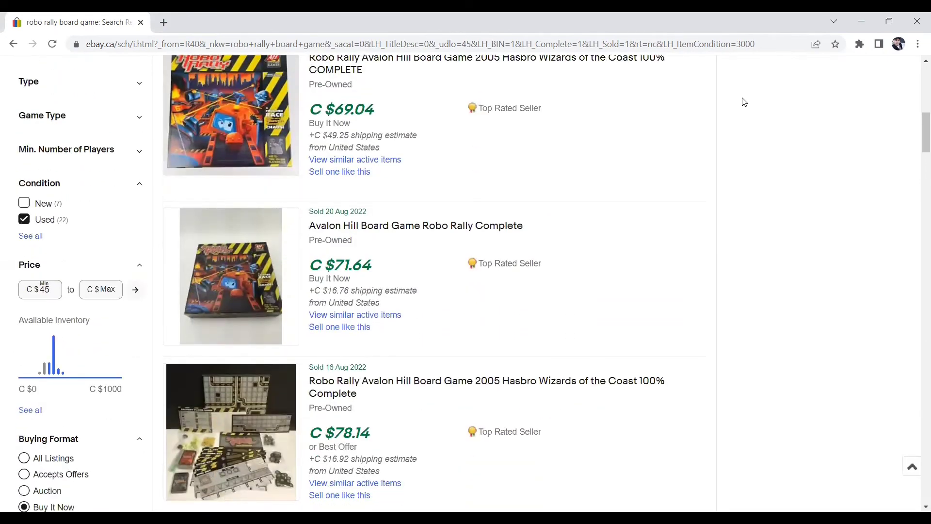
scroll(down, 3)
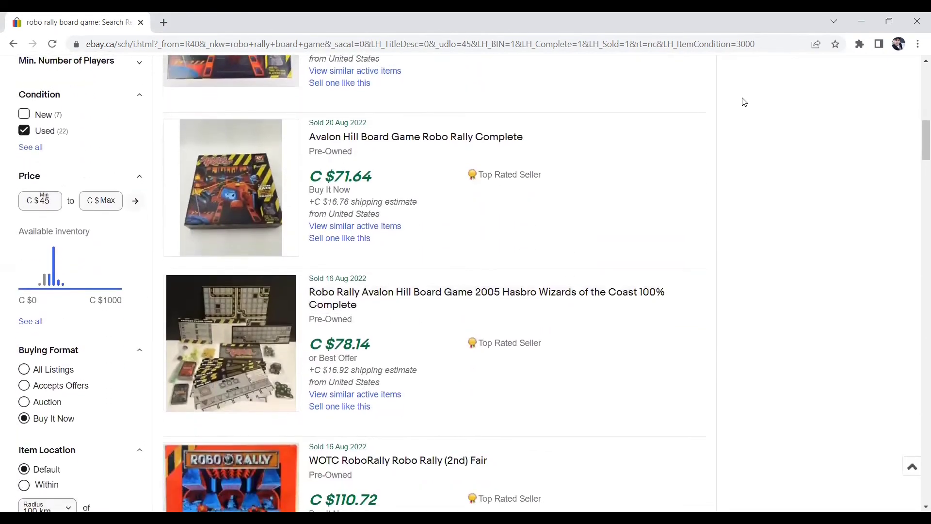
scroll(down, 3)
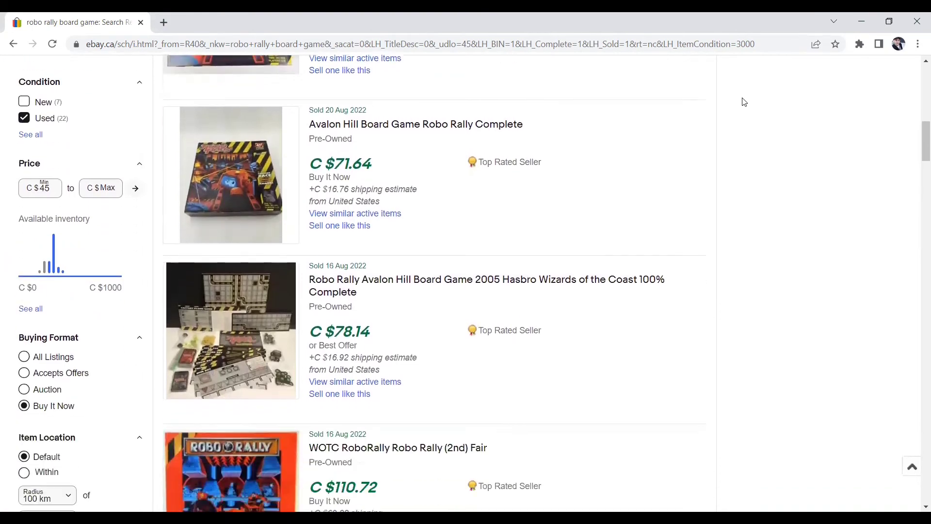
scroll(down, 3)
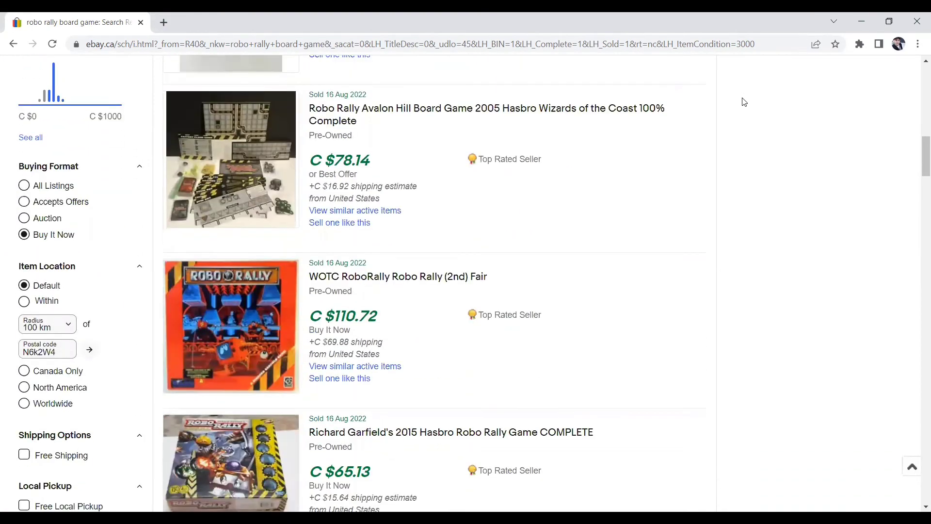
scroll(down, 3)
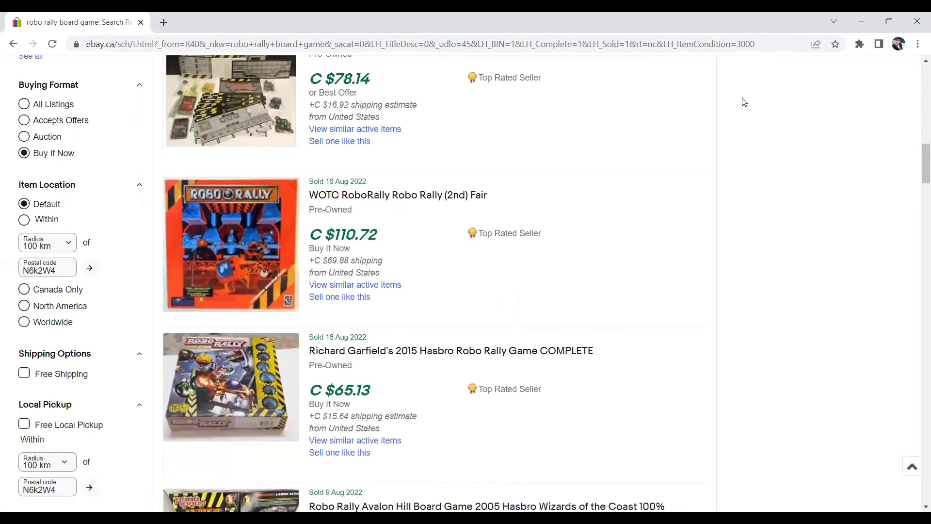
scroll(down, 3)
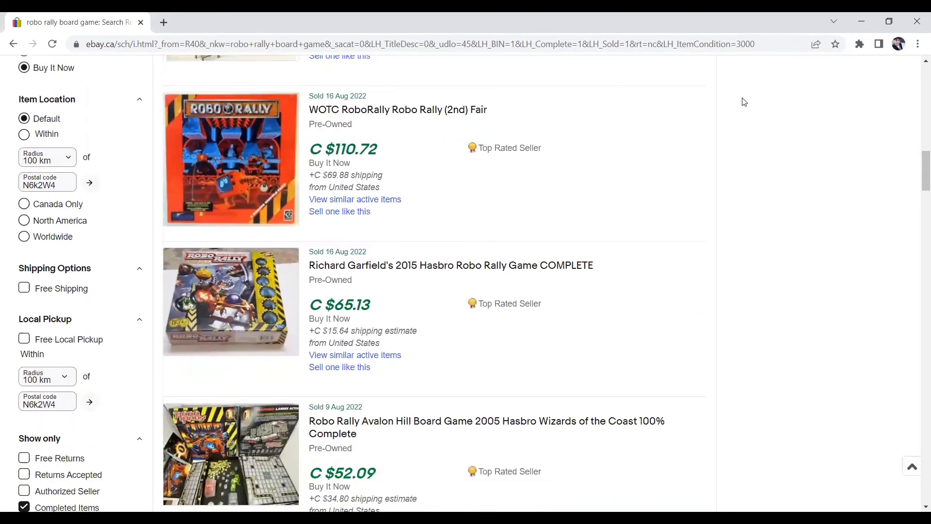
scroll(down, 3)
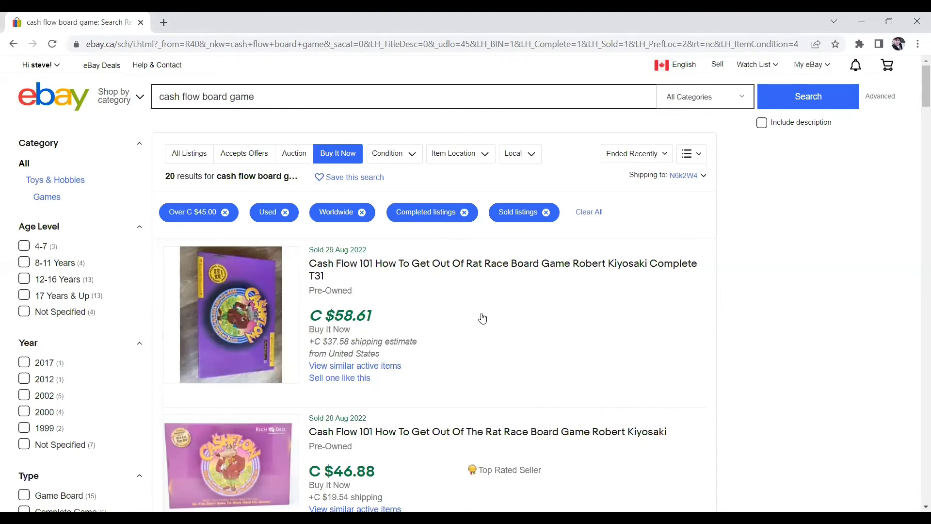
- Scroll through the sold, used Cash Flow board game listings over C $45
scroll(down, 3)
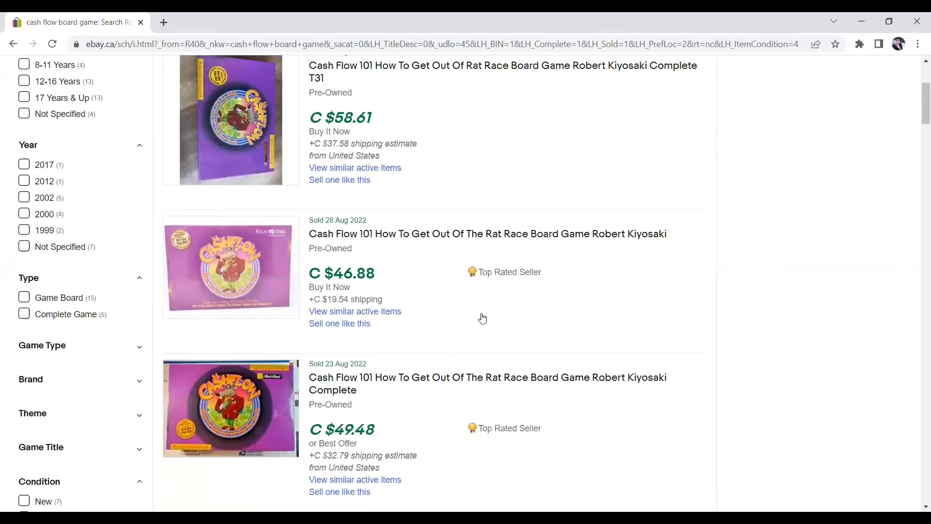
scroll(up, 3)
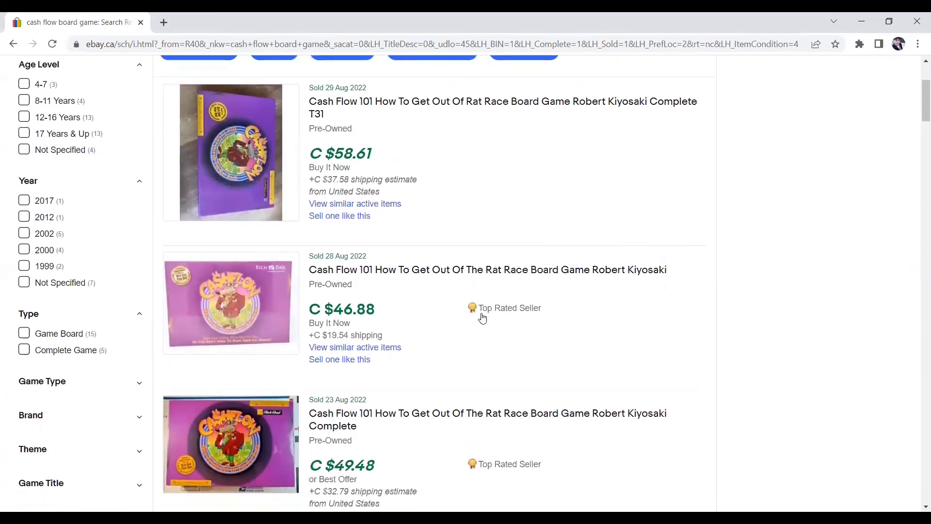
scroll(down, 3)
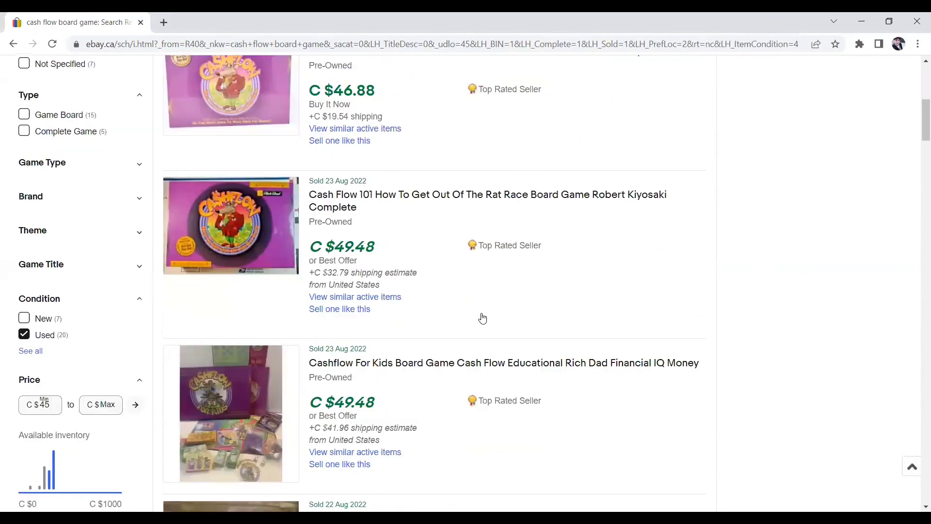
scroll(down, 3)
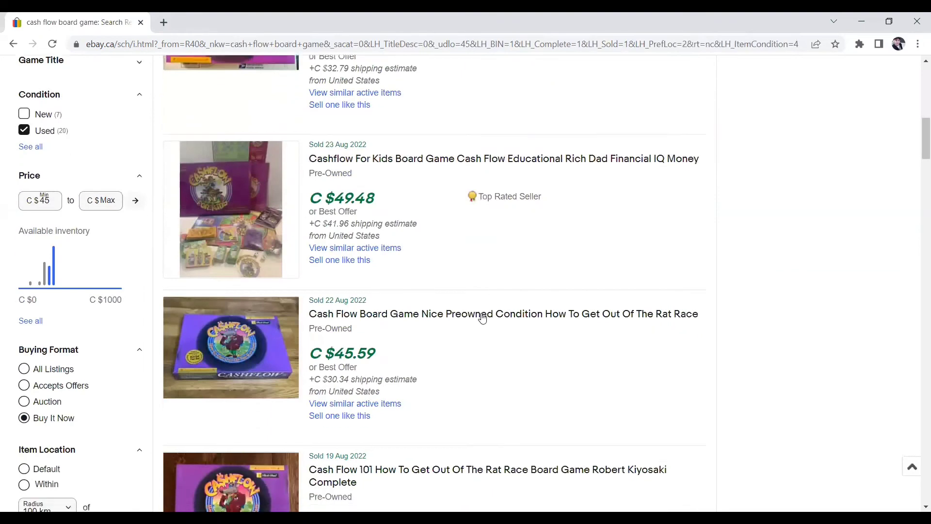
scroll(down, 3)
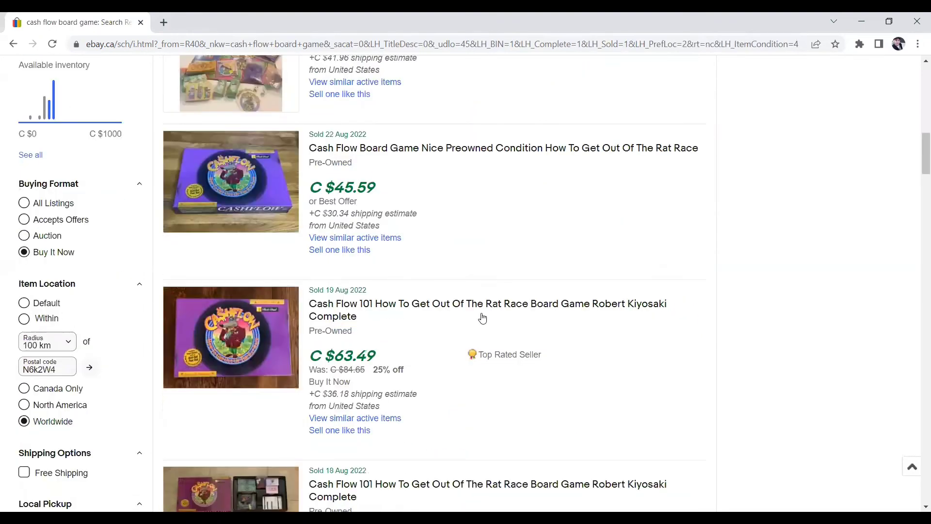
scroll(down, 3)
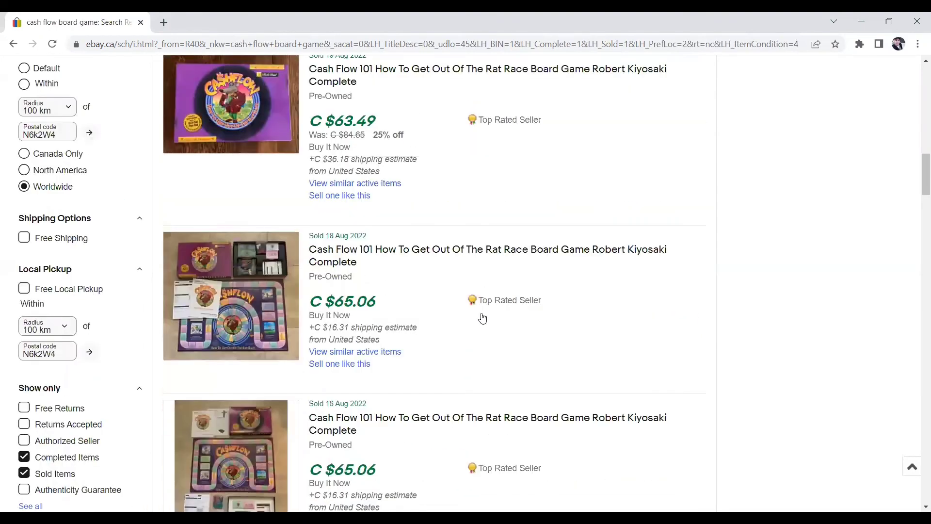
scroll(down, 3)
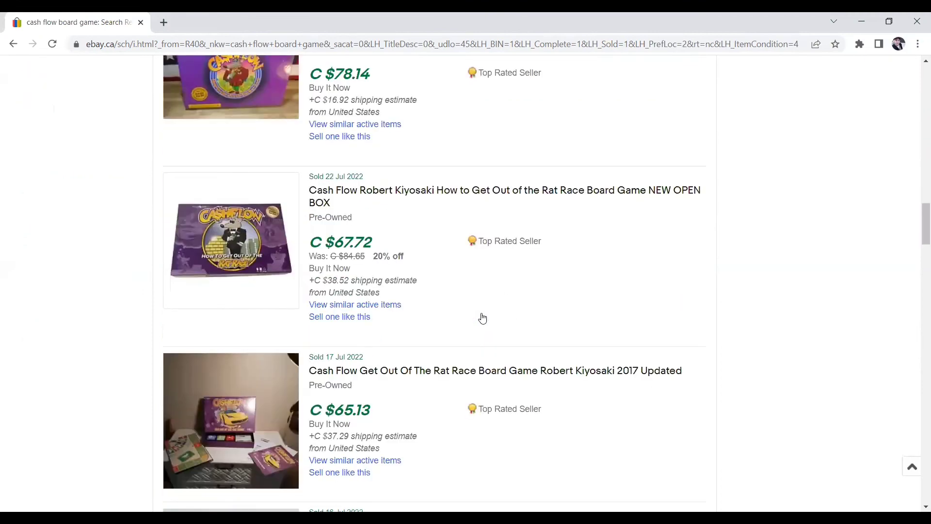
scroll(down, 3)
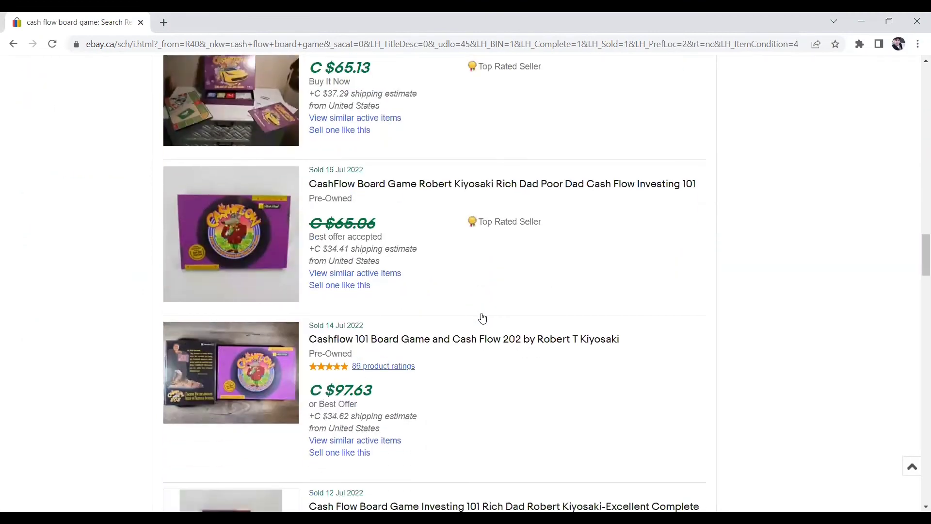
scroll(up, 3)
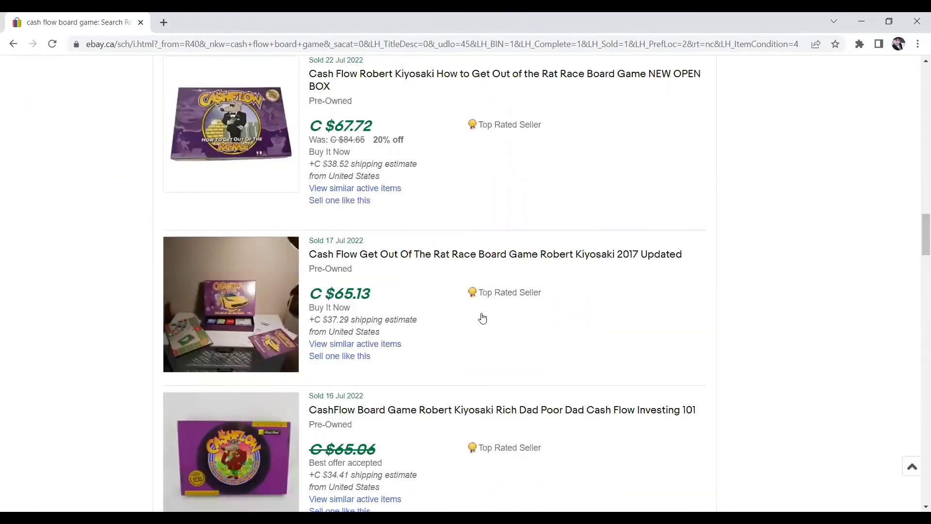
scroll(down, 3)
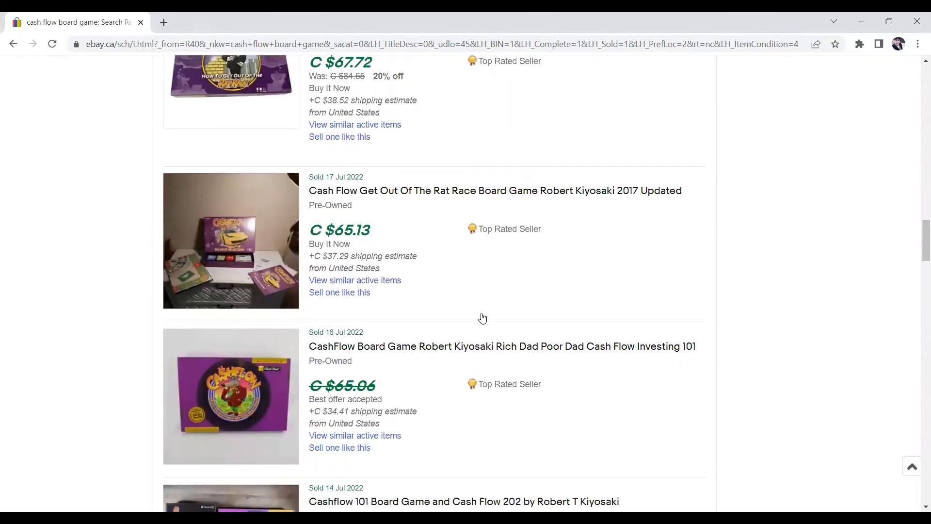
scroll(down, 3)
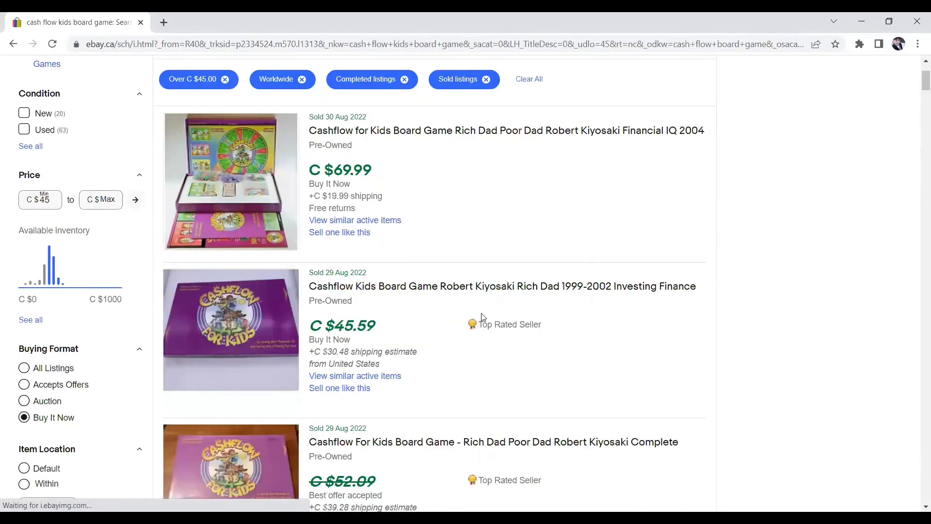
scroll(down, 3)
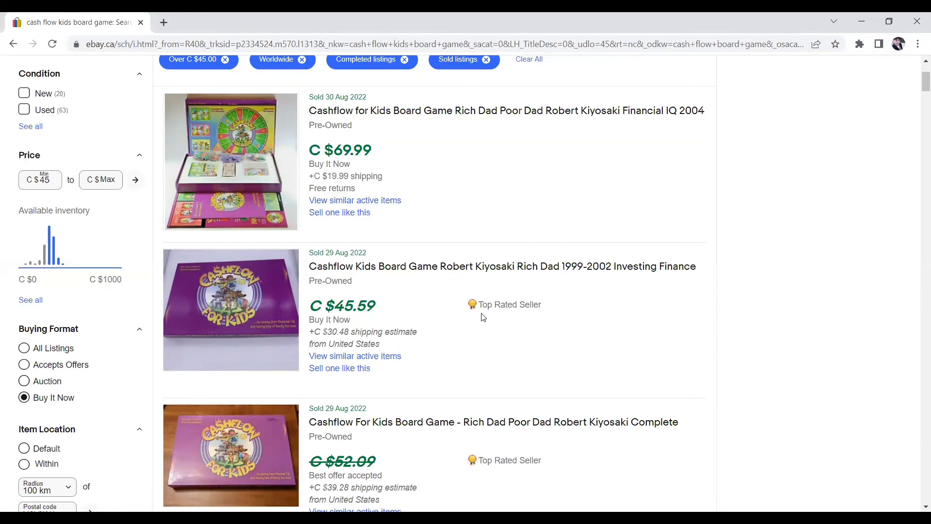
scroll(down, 3)
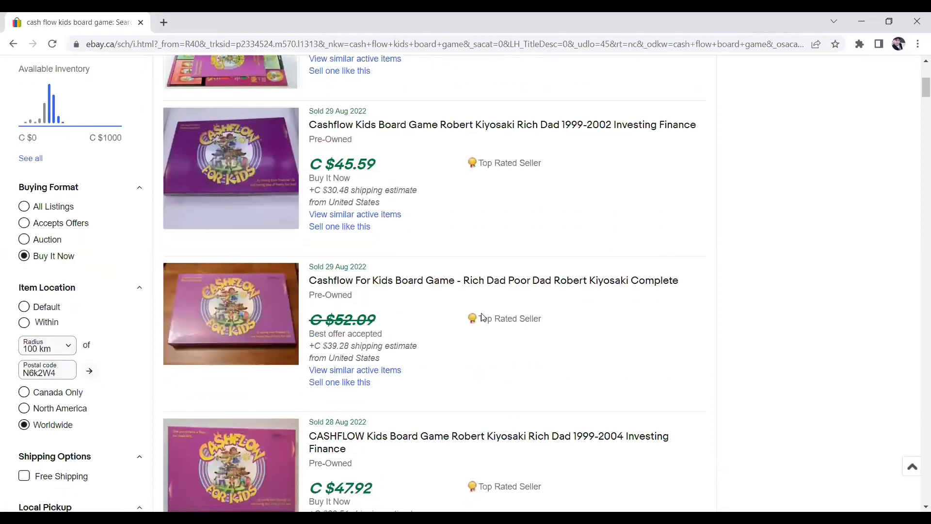
scroll(down, 3)
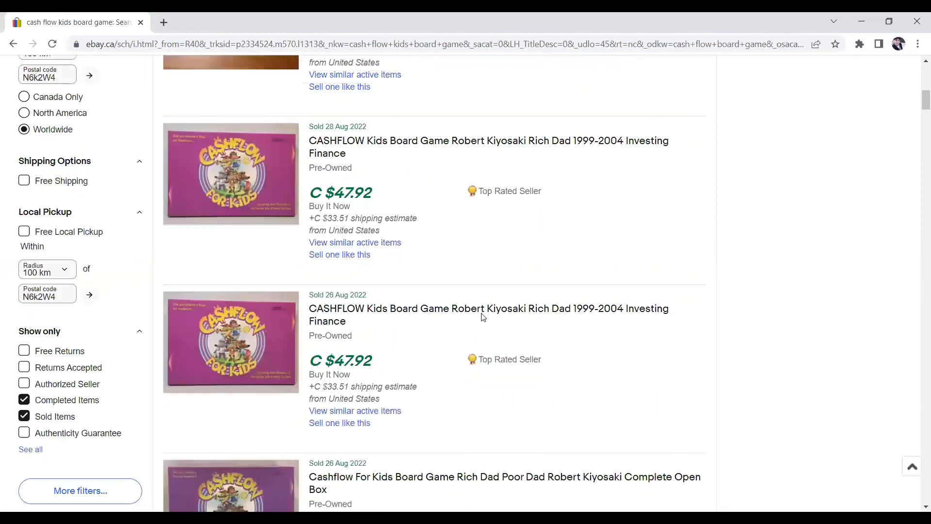
scroll(down, 3)
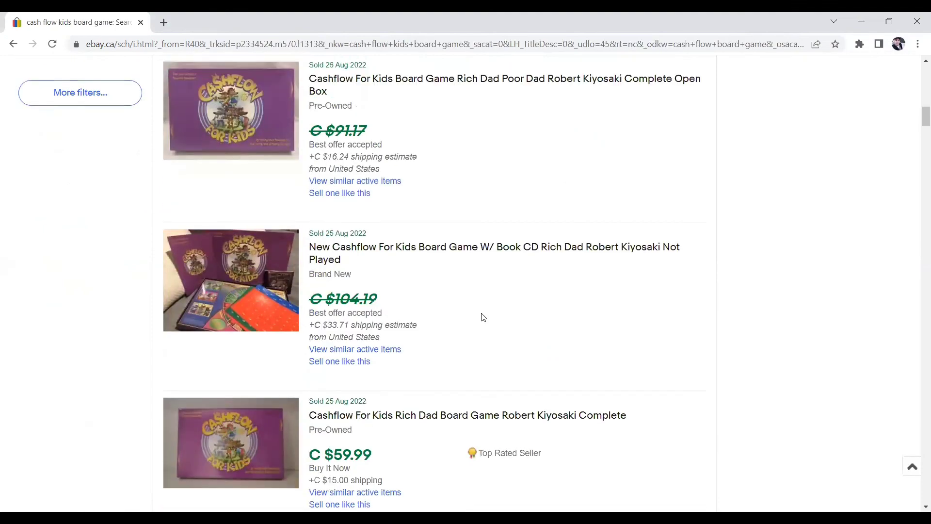
scroll(down, 3)
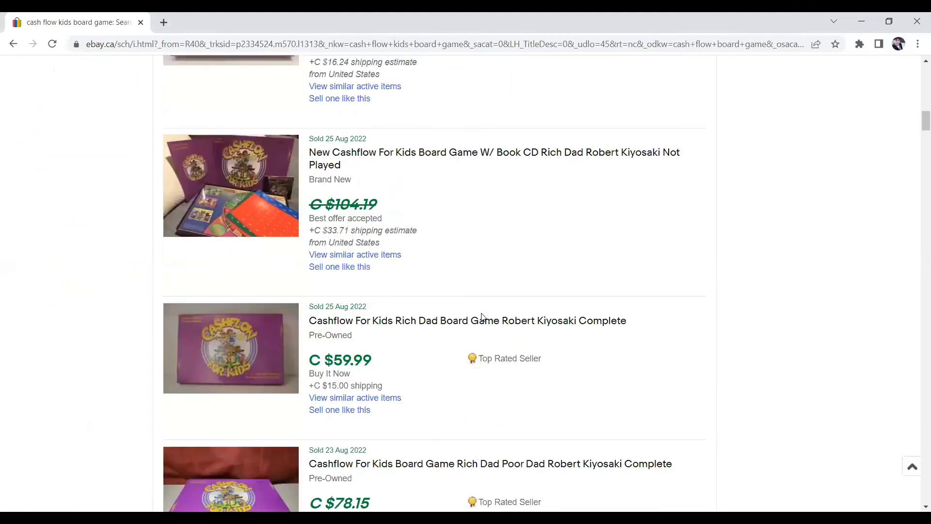
scroll(down, 3)
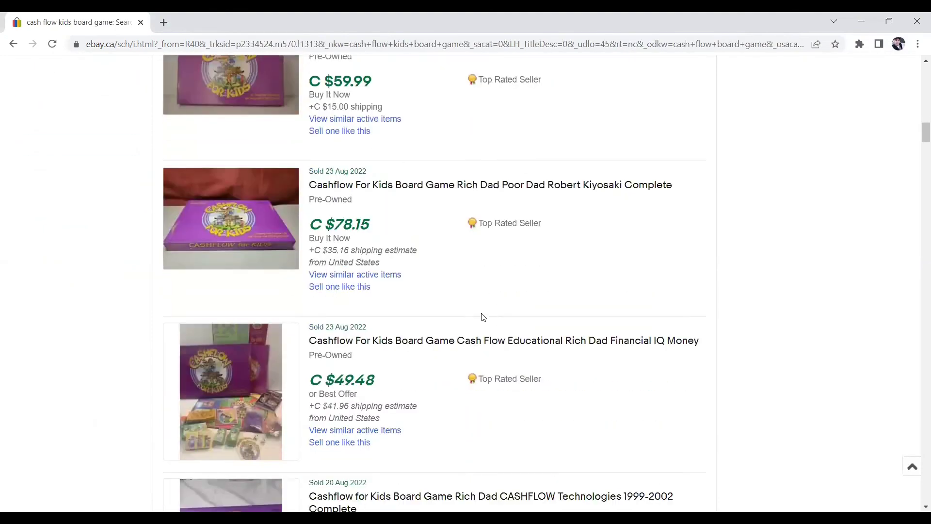